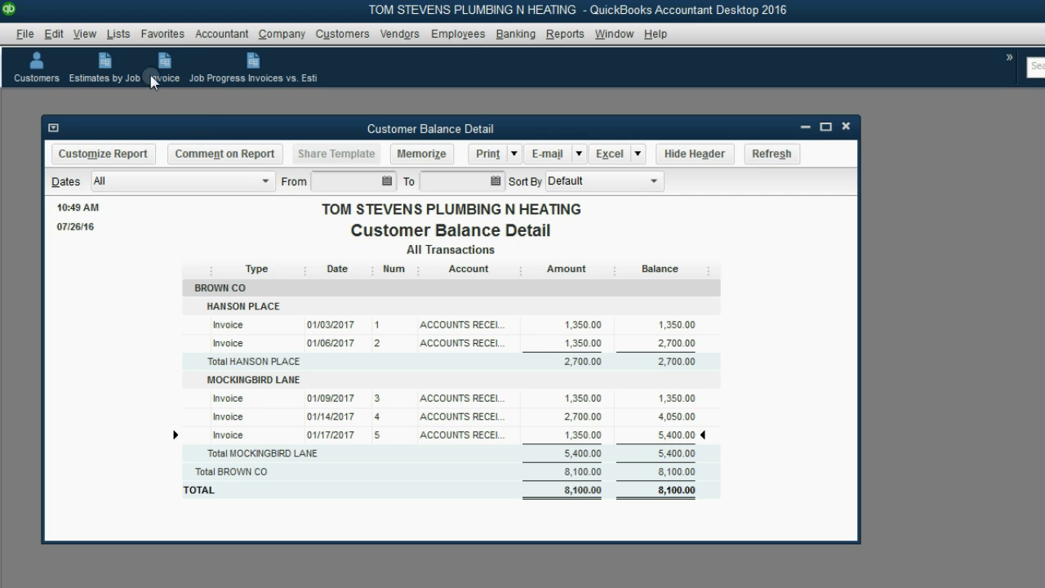
# - Add the Customer Balance Detail report to the icon bar via the View menu
pyautogui.click(85, 33)
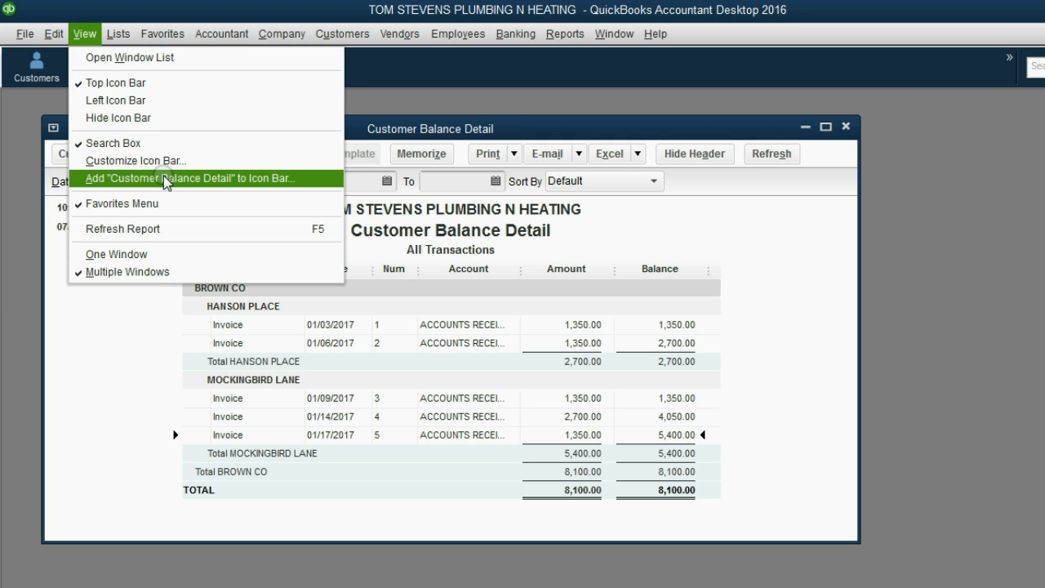
pyautogui.click(189, 178)
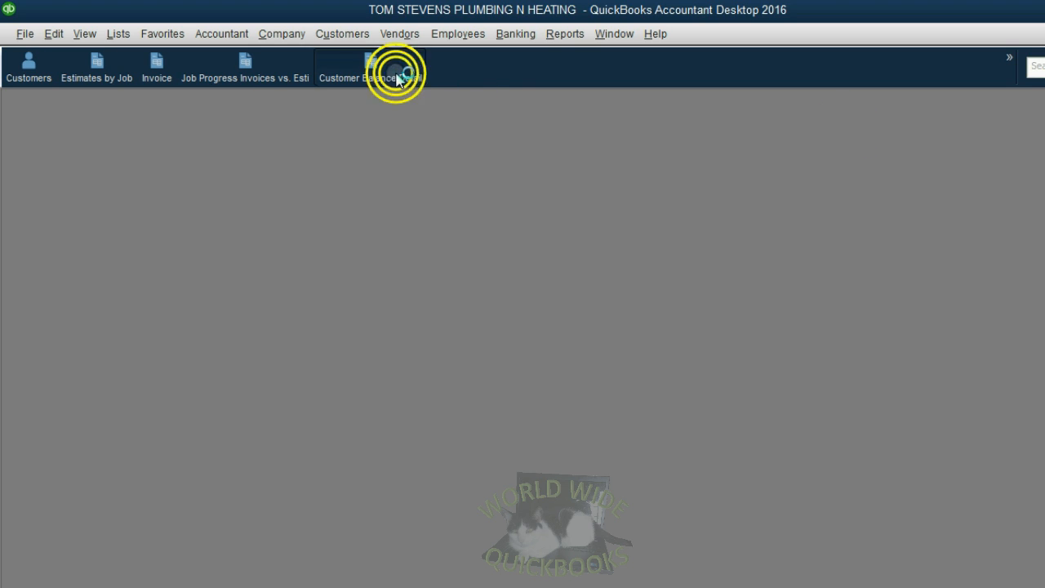
# - Show the Customers & Receivables report list from the Reports menu
pyautogui.click(369, 65)
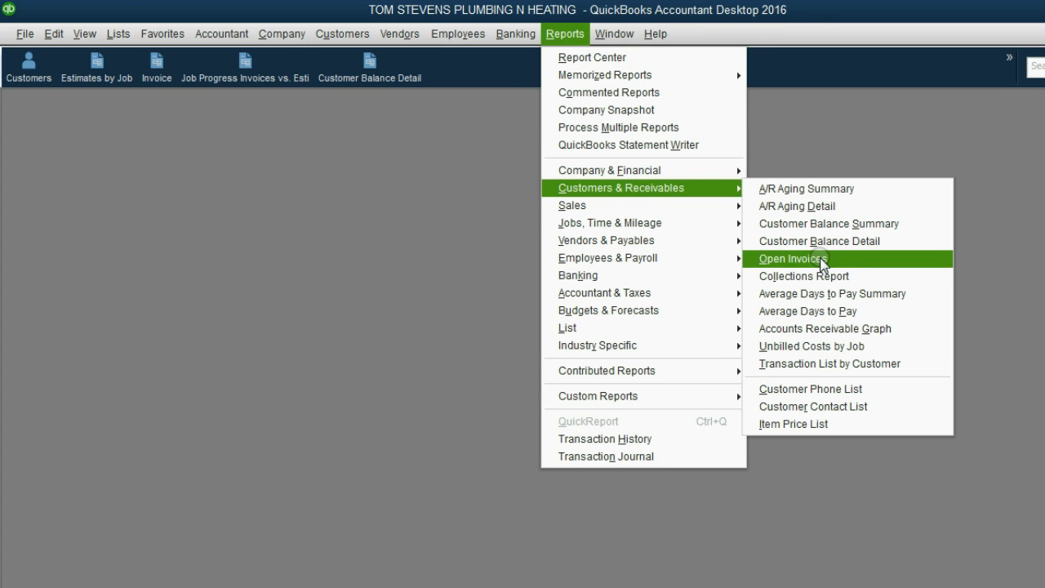
# - Open the Open Invoices report showing Brown Co's five invoices totaling 8,100.00
pyautogui.click(793, 258)
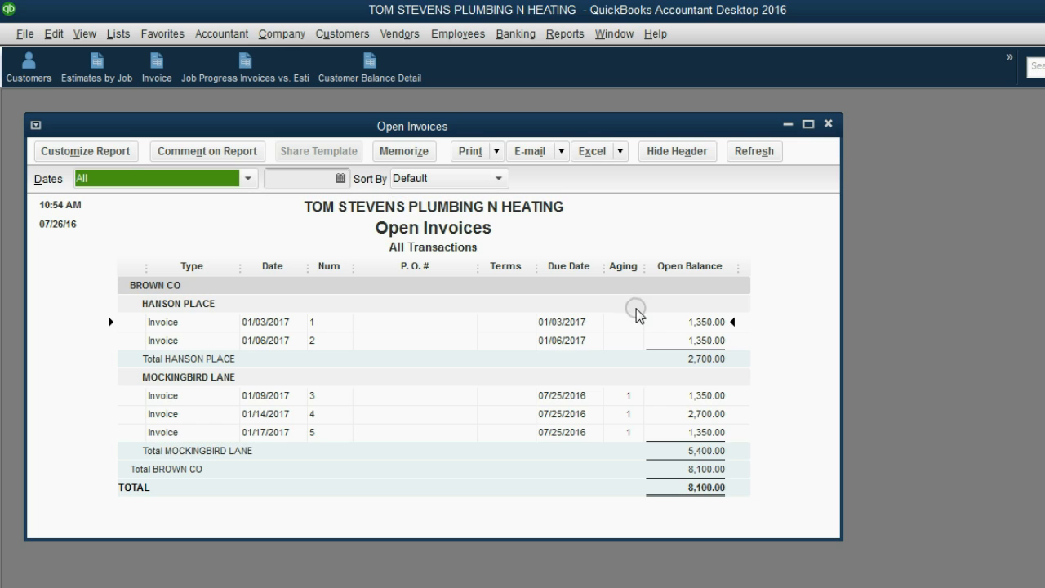
pyautogui.moveTo(627, 382)
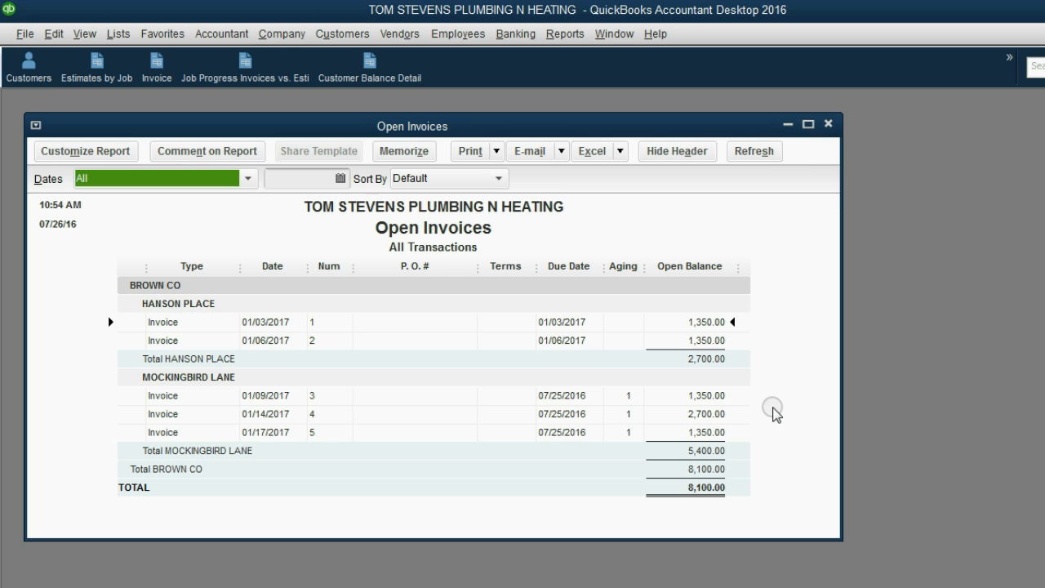
pyautogui.moveTo(444, 258)
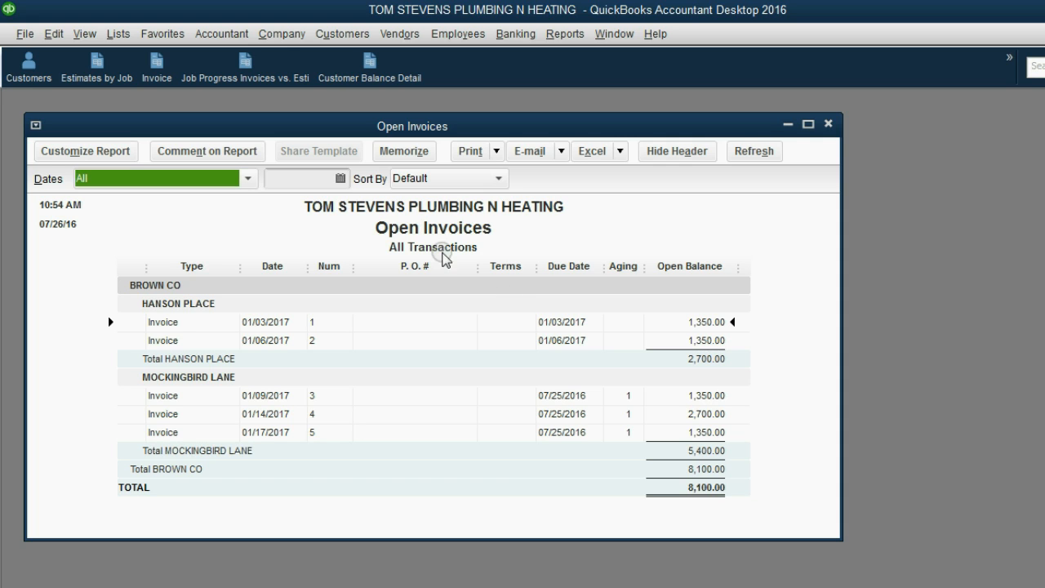
pyautogui.moveTo(450, 250)
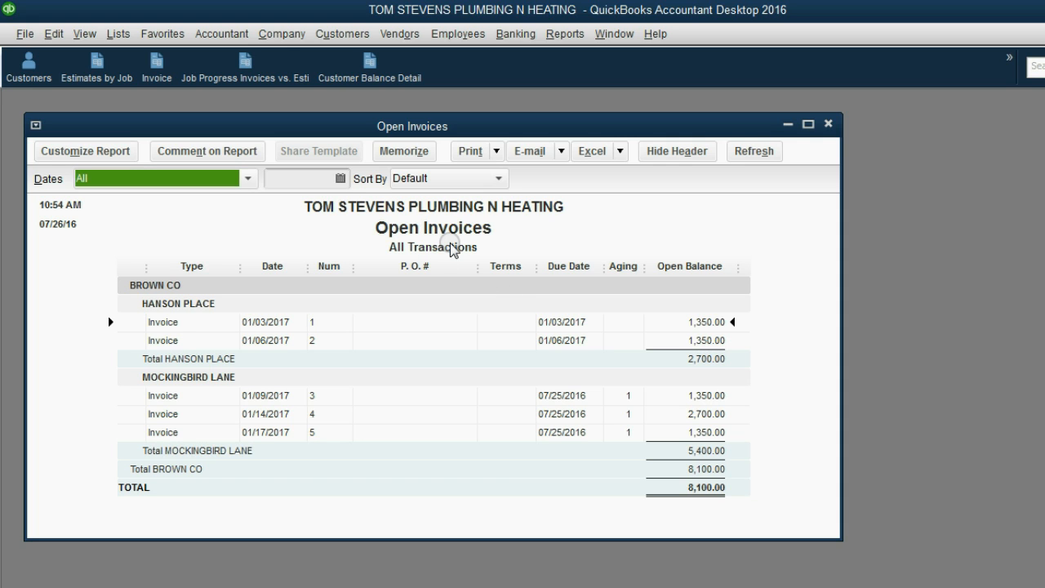
pyautogui.moveTo(751, 465)
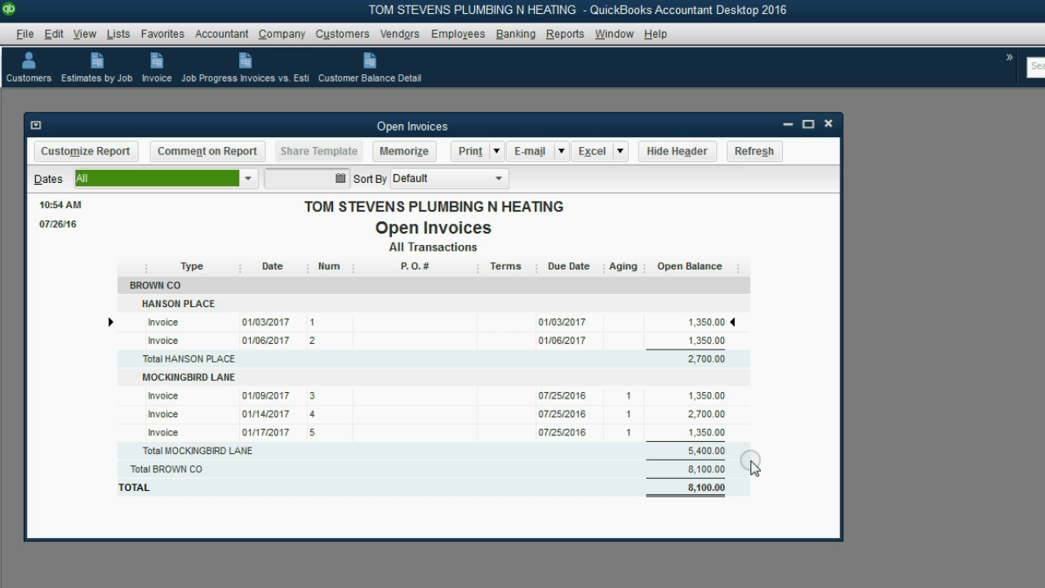
pyautogui.moveTo(474, 463)
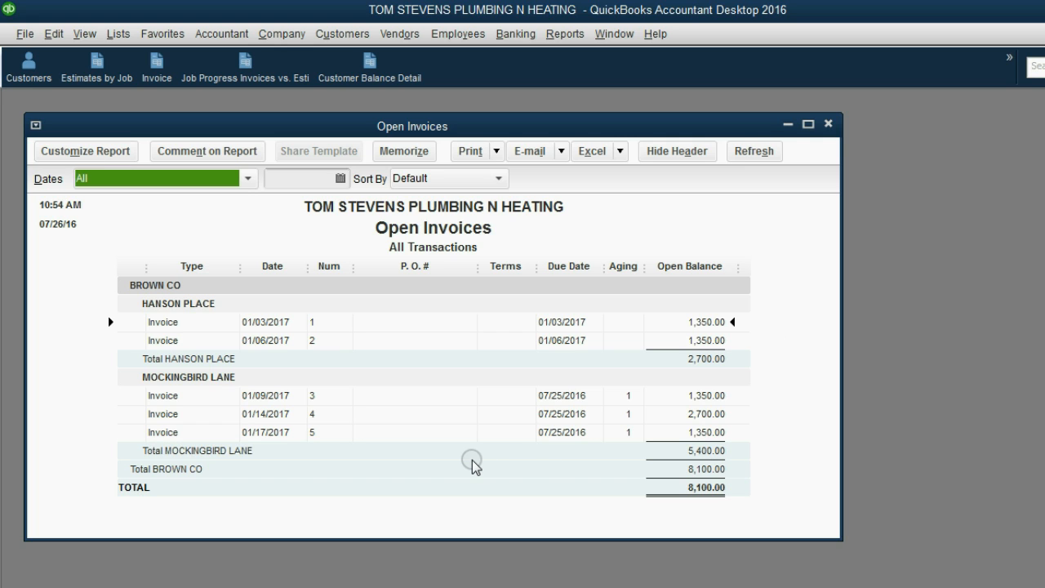
pyautogui.moveTo(461, 238)
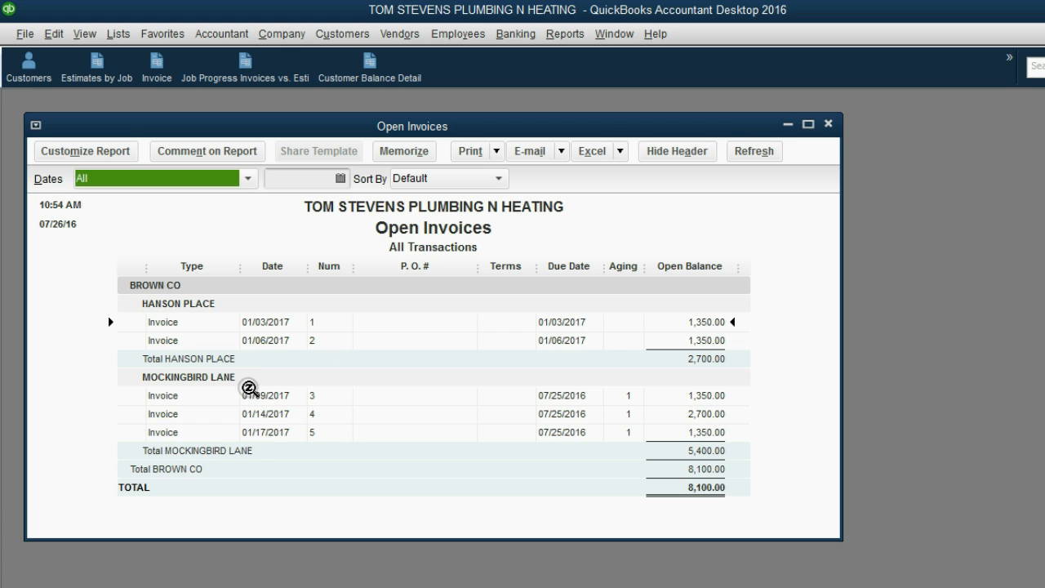
pyautogui.moveTo(304, 400)
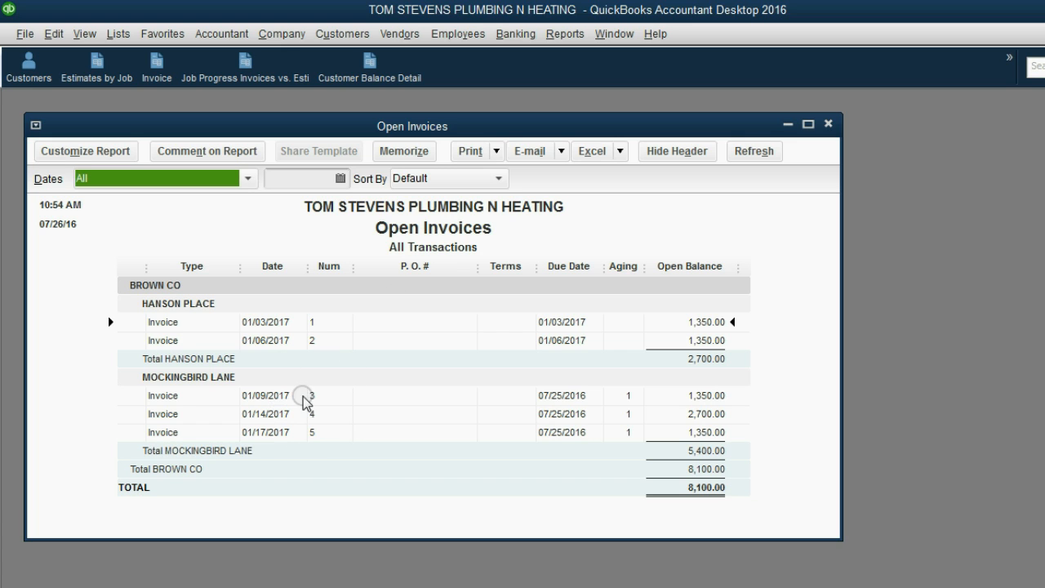
pyautogui.moveTo(425, 240)
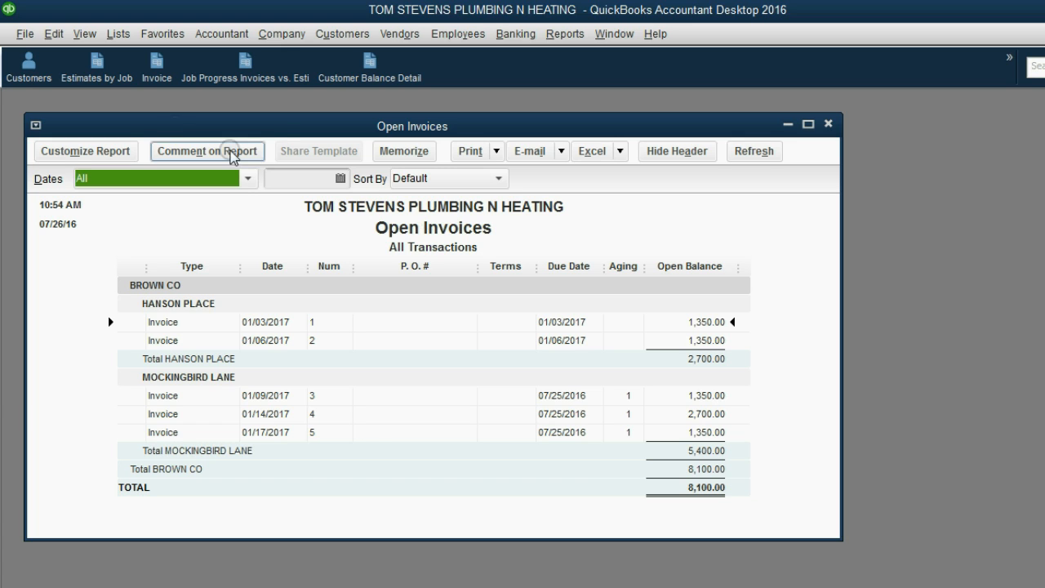
# - Add the Open Invoices report to the icon bar and confirm the new shortcut
pyautogui.click(85, 33)
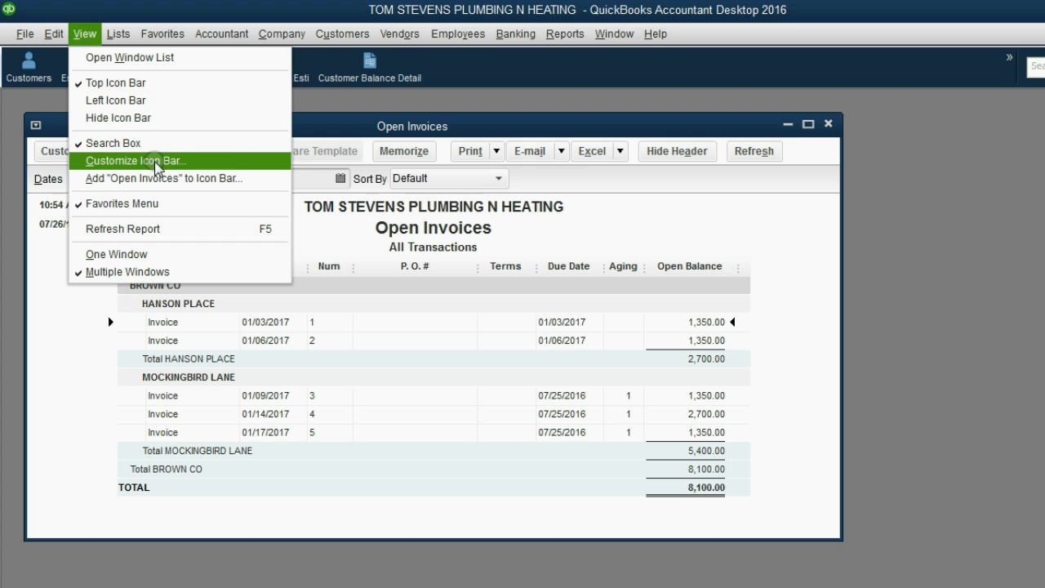
pyautogui.click(163, 178)
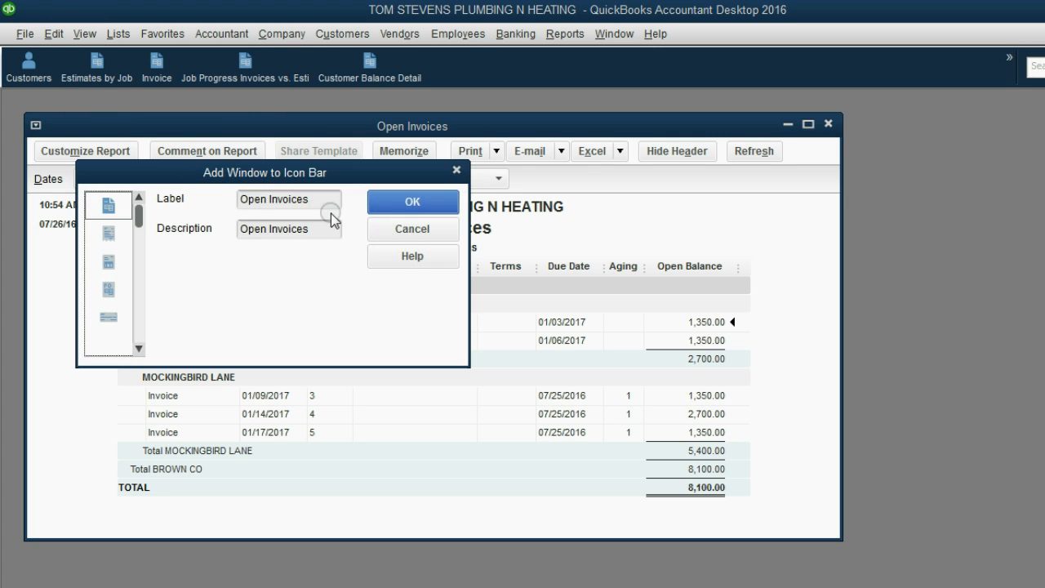
pyautogui.click(412, 202)
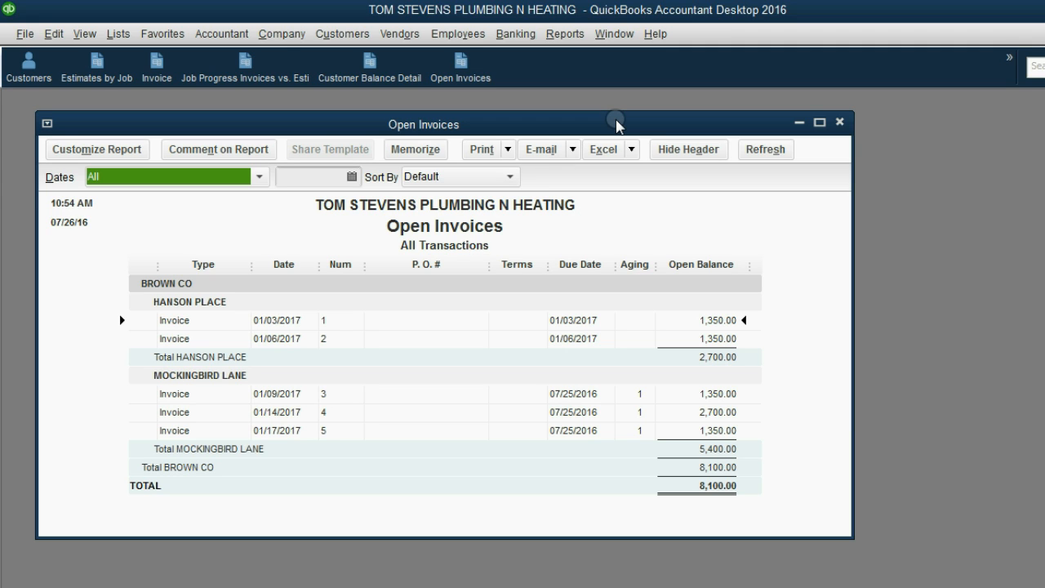
pyautogui.moveTo(703, 124)
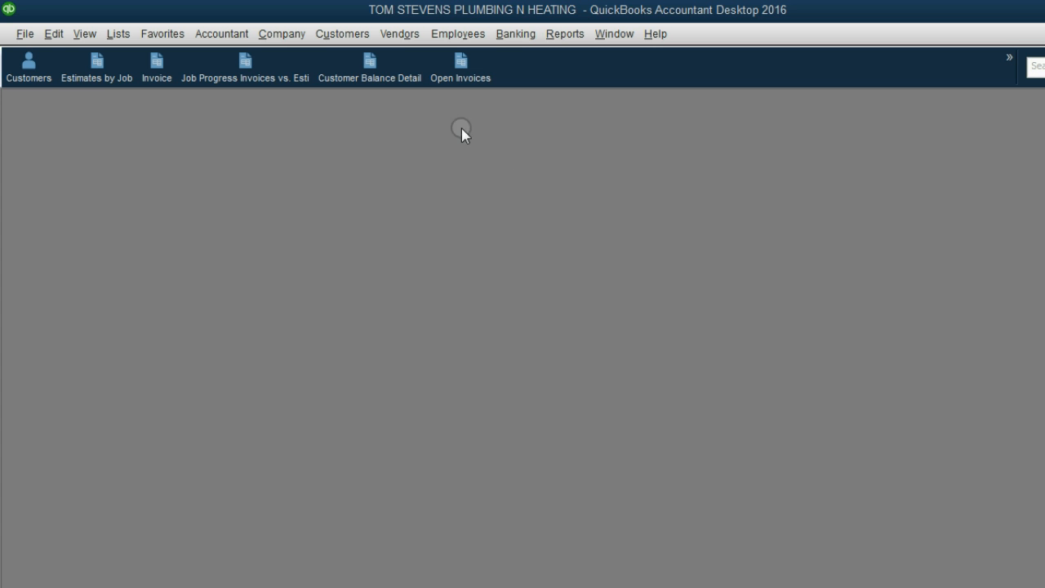
# - Start a Receive Payments entry and confirm the 01/20/2017 date in the calendar
pyautogui.click(343, 33)
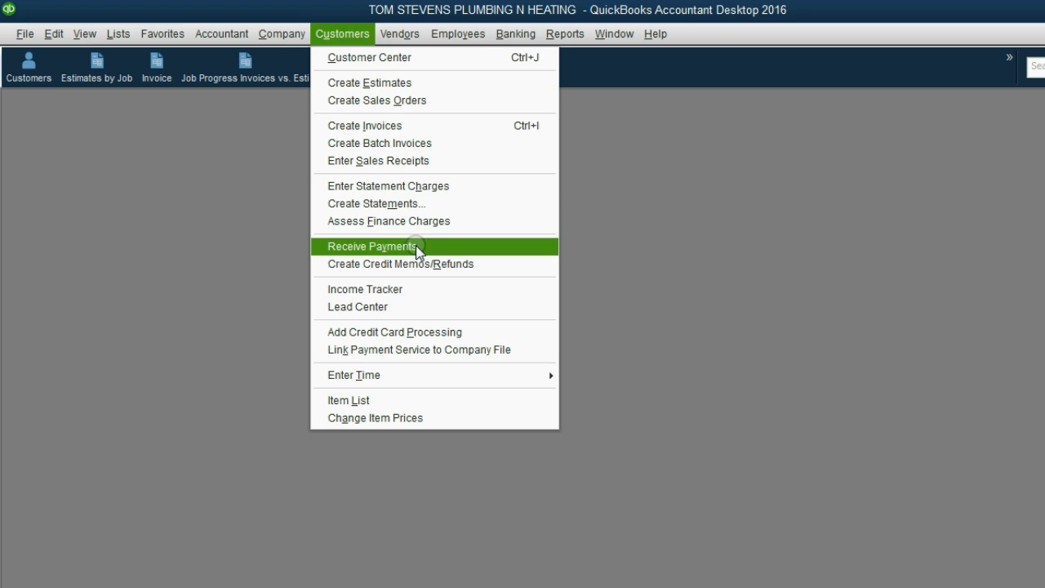
pyautogui.click(373, 245)
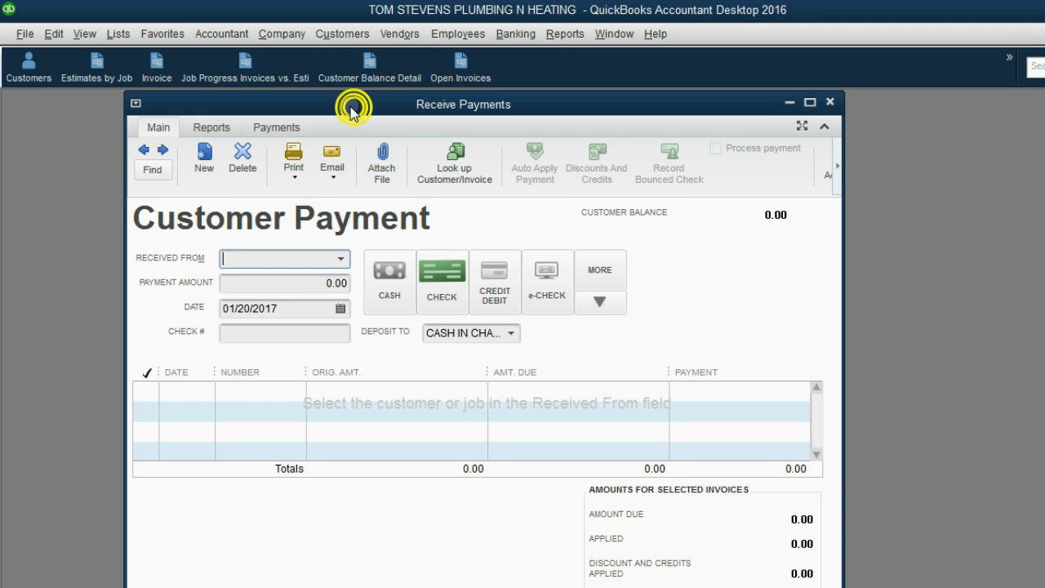
pyautogui.click(340, 309)
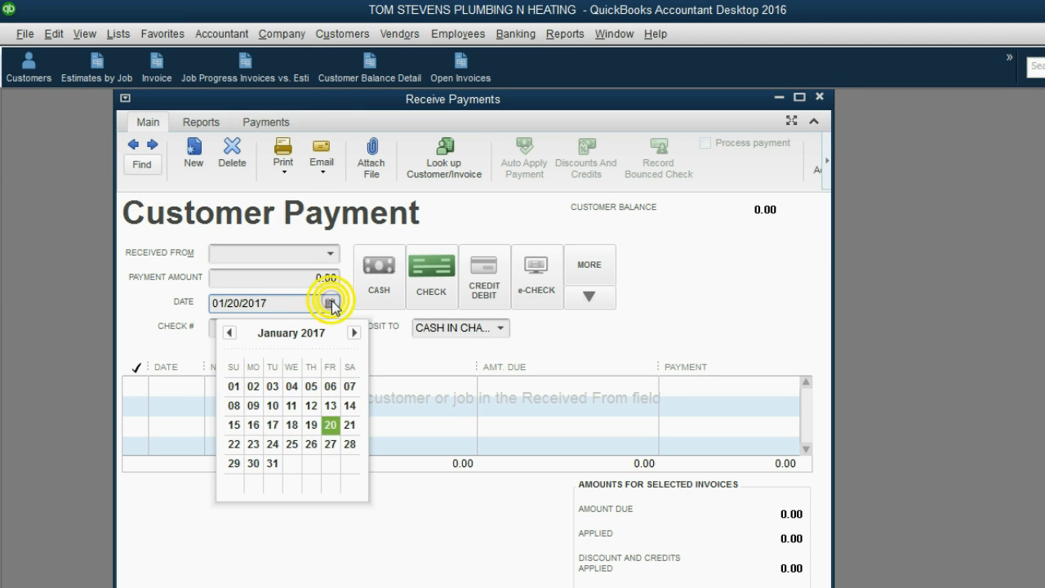
pyautogui.click(355, 333)
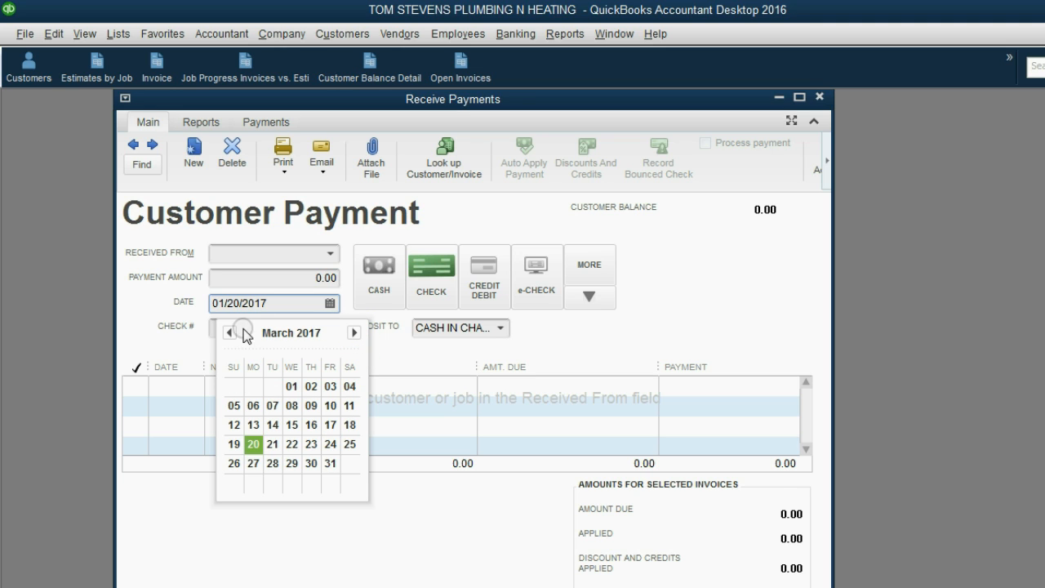
pyautogui.click(229, 333)
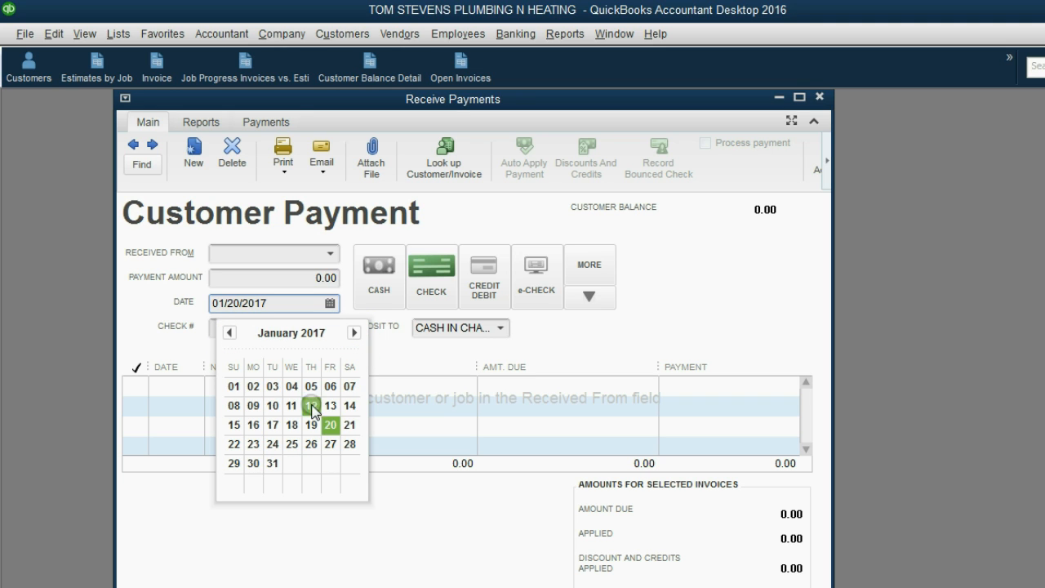
# - Enter check number 61 and bring up the Received From customer list
pyautogui.click(330, 424)
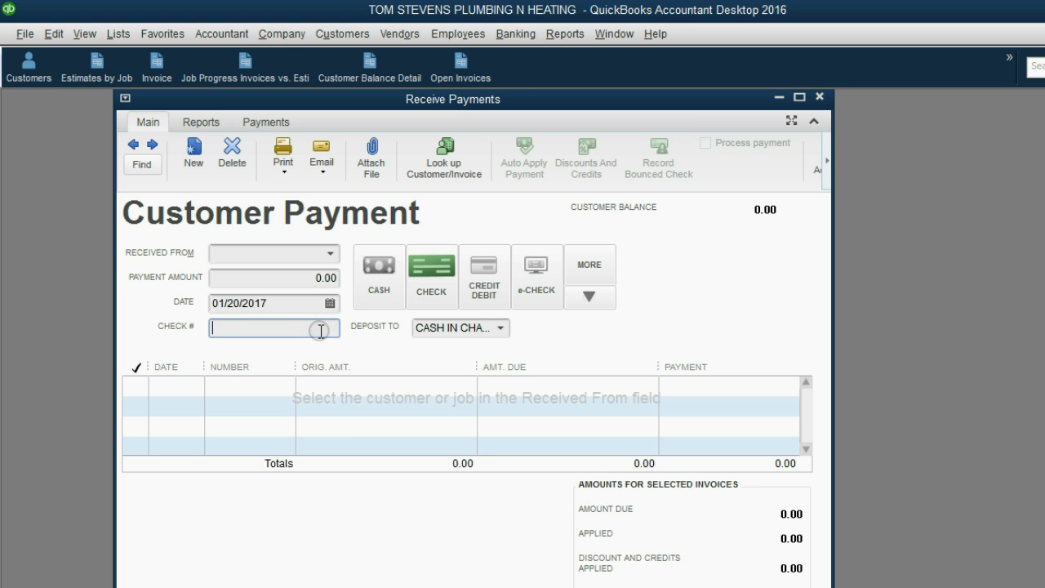
pyautogui.write('61')
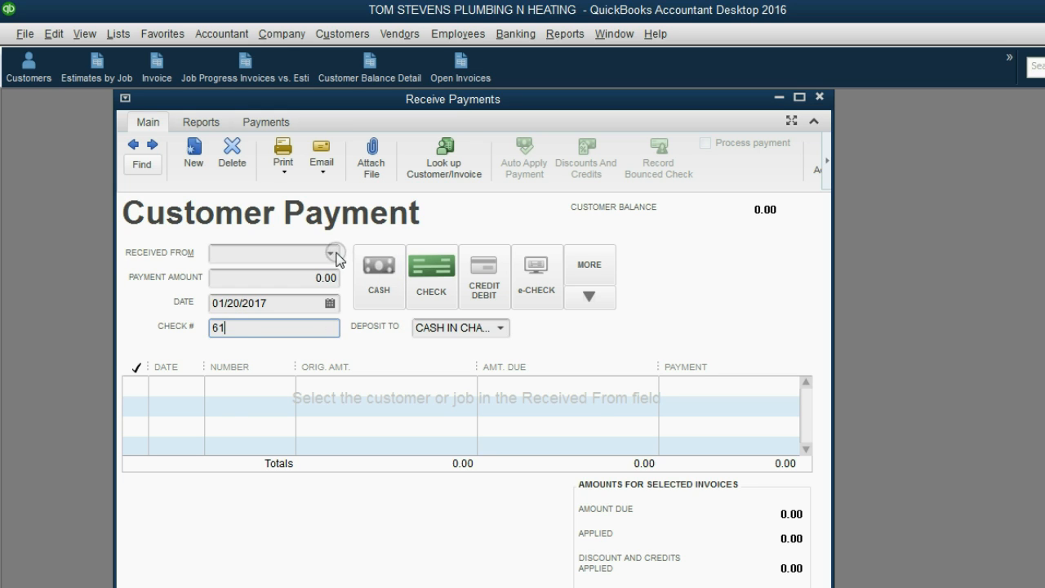
pyautogui.click(333, 253)
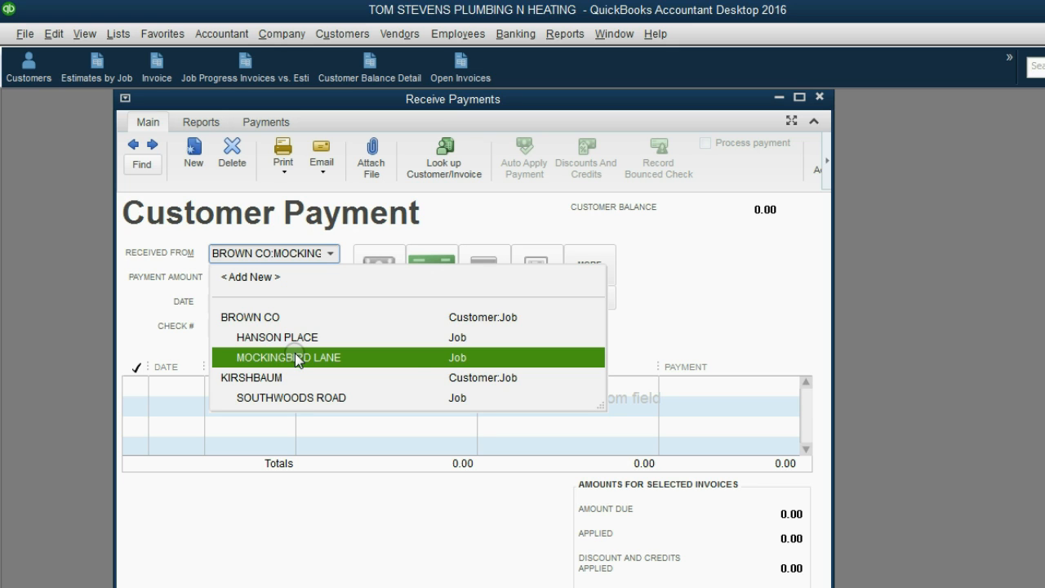
# - Choose BROWN CO:MOCKINGBIRD LANE as payer for the 1,000.00 payment applied to invoice 3
pyautogui.click(287, 356)
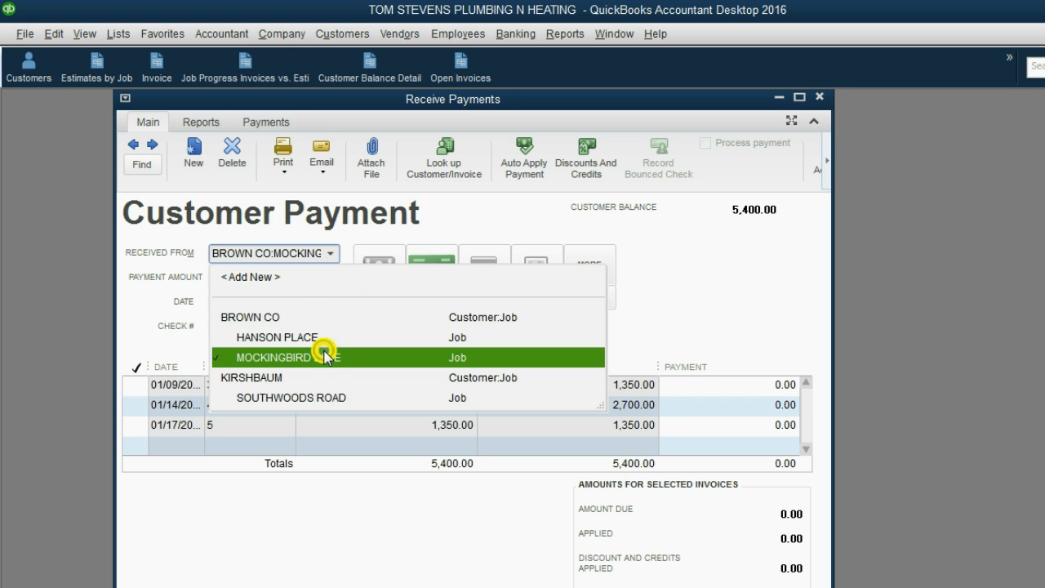
pyautogui.click(276, 356)
pyautogui.write('61')
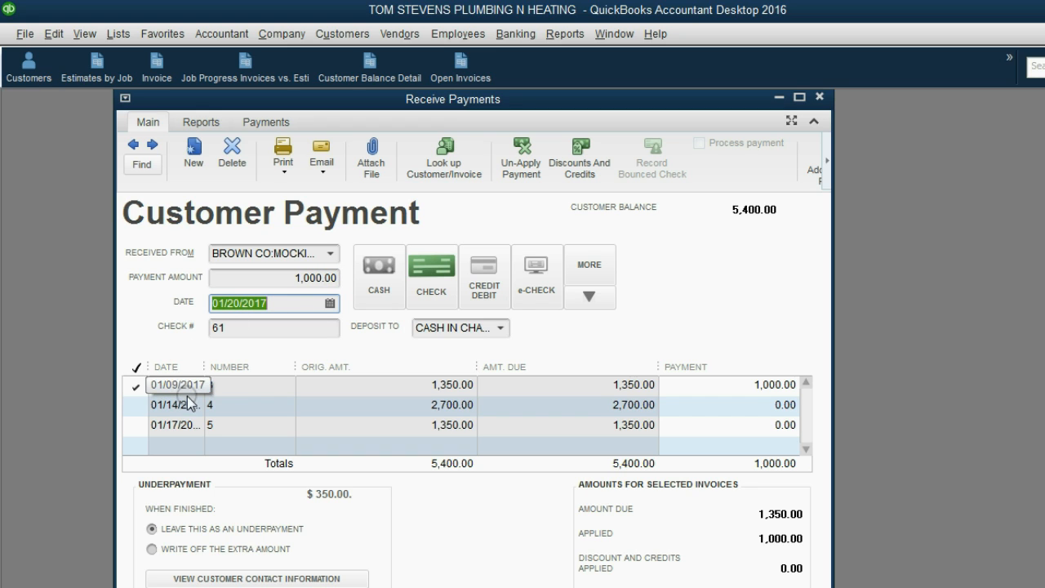
pyautogui.click(136, 386)
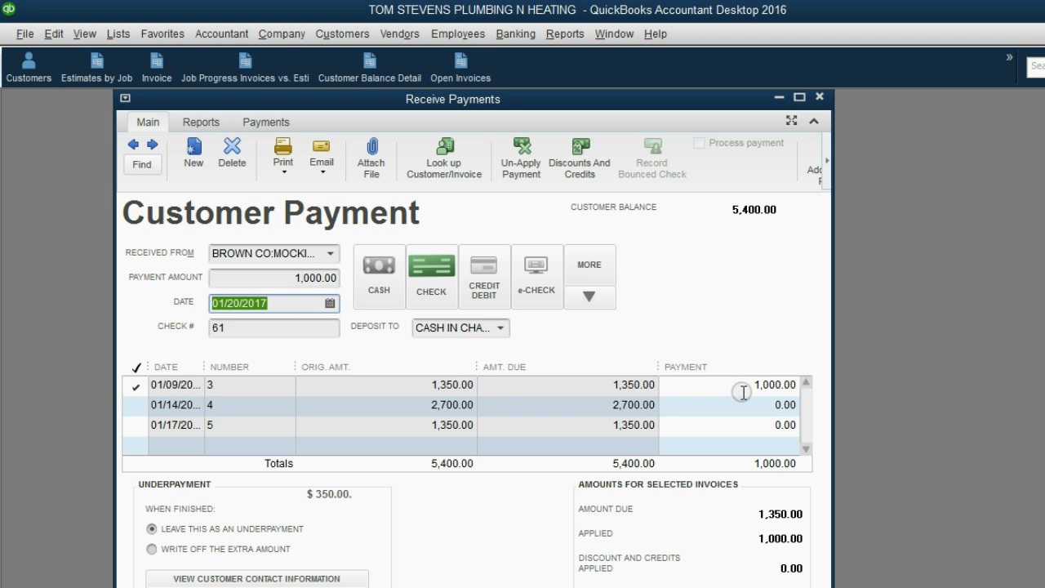
pyautogui.moveTo(239, 386)
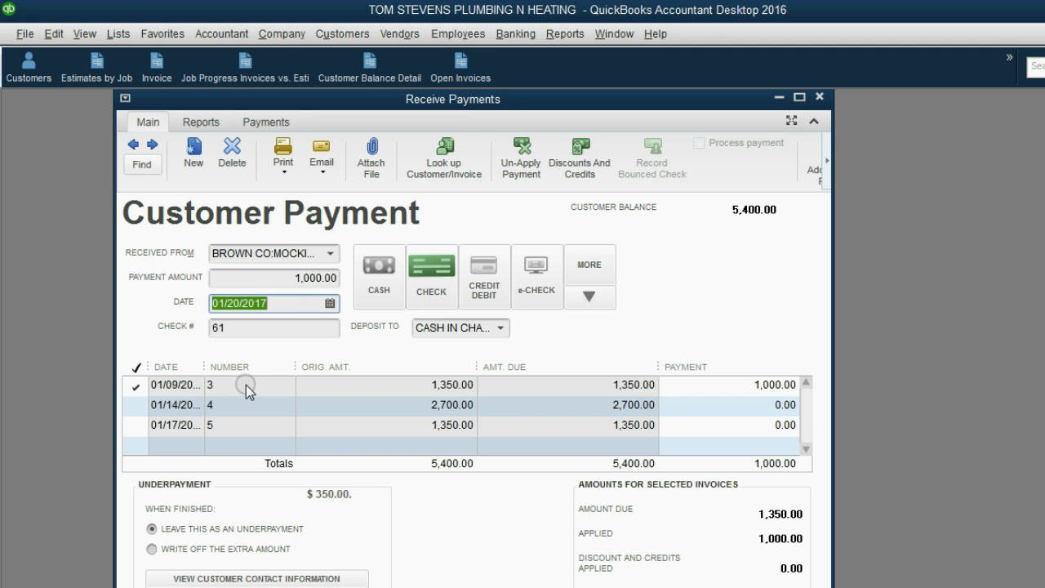
pyautogui.moveTo(584, 389)
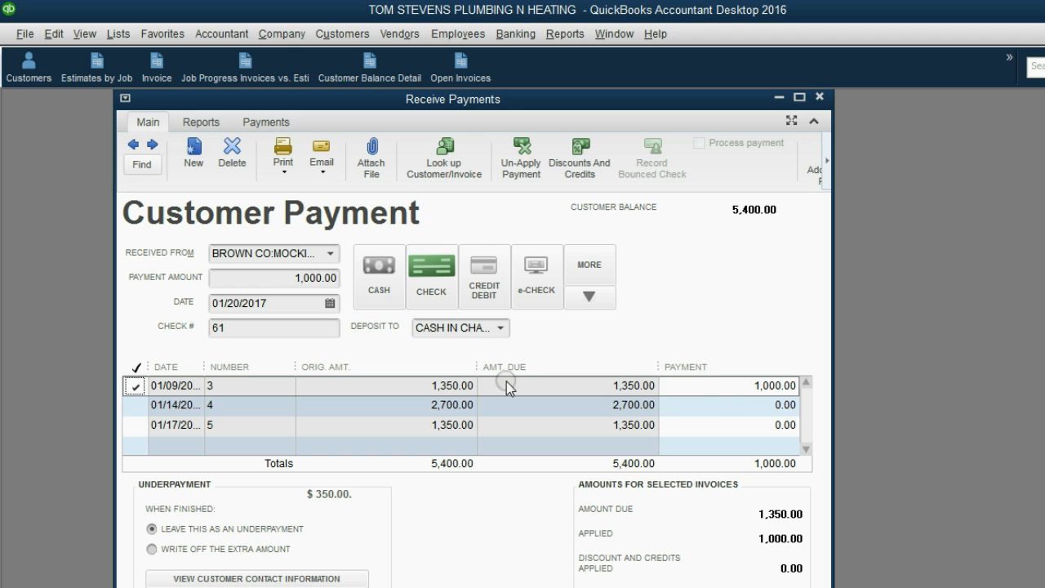
pyautogui.click(612, 390)
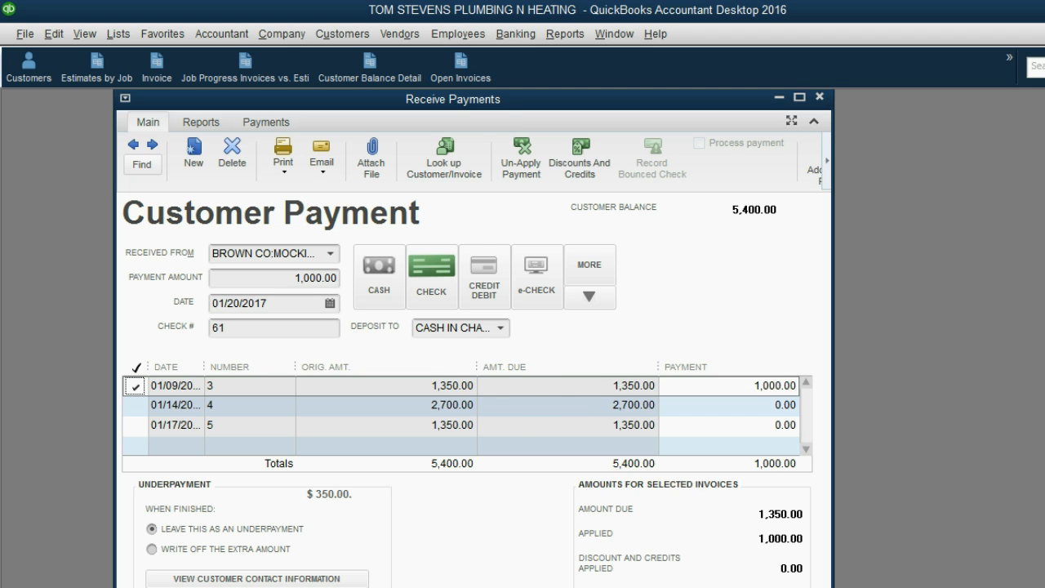
pyautogui.click(819, 96)
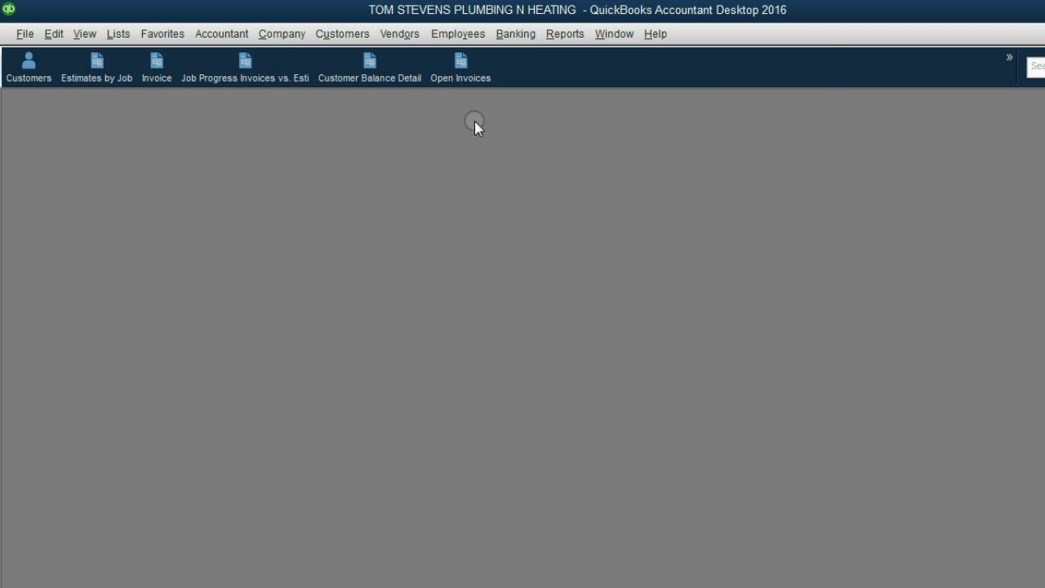
# - Reopen Open Invoices from the icon bar, showing invoice 3 at 350.00 and Brown Co at 7,100.00
pyautogui.click(460, 65)
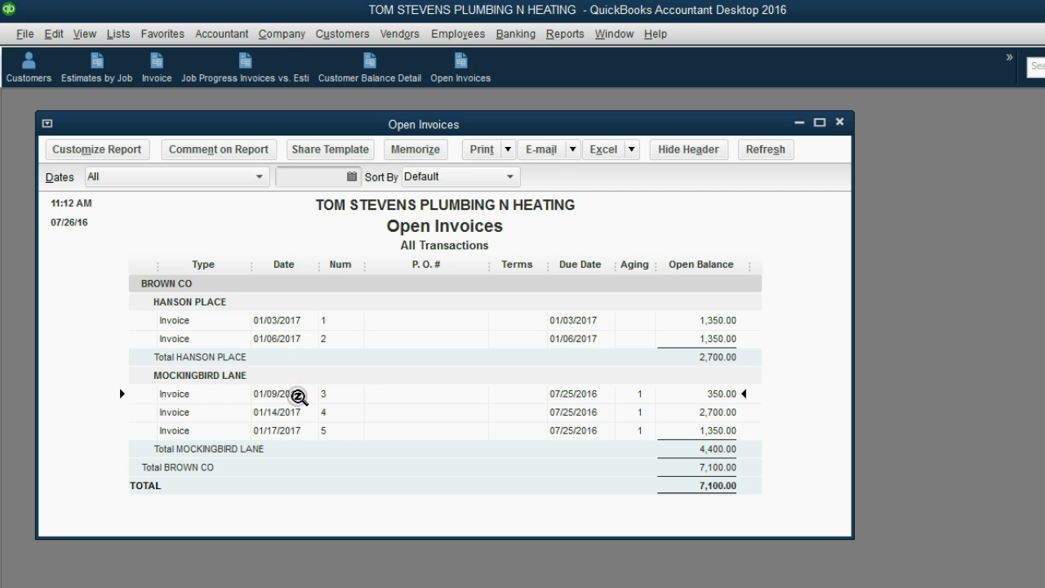
pyautogui.moveTo(691, 400)
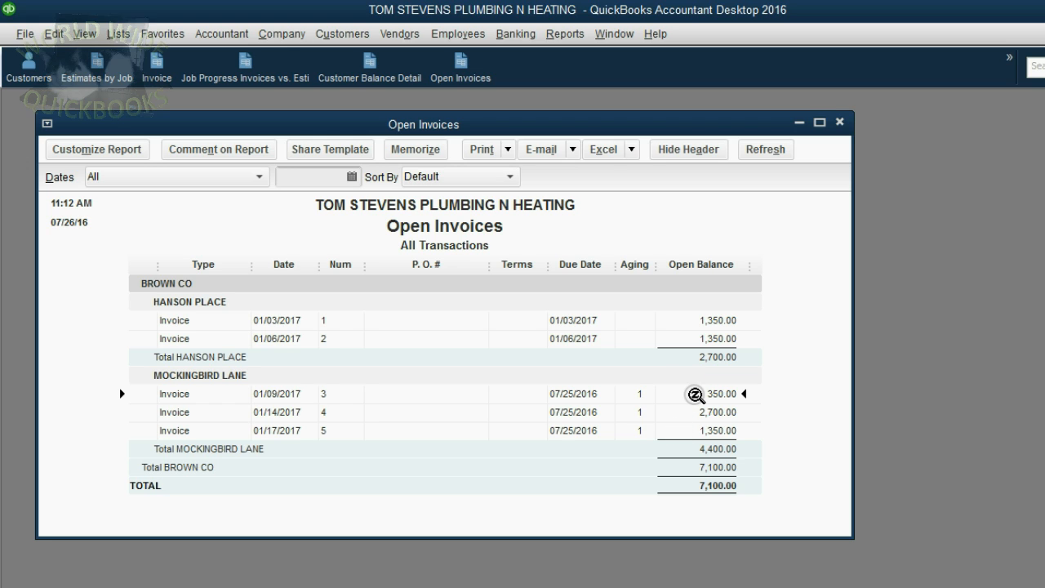
pyautogui.moveTo(683, 408)
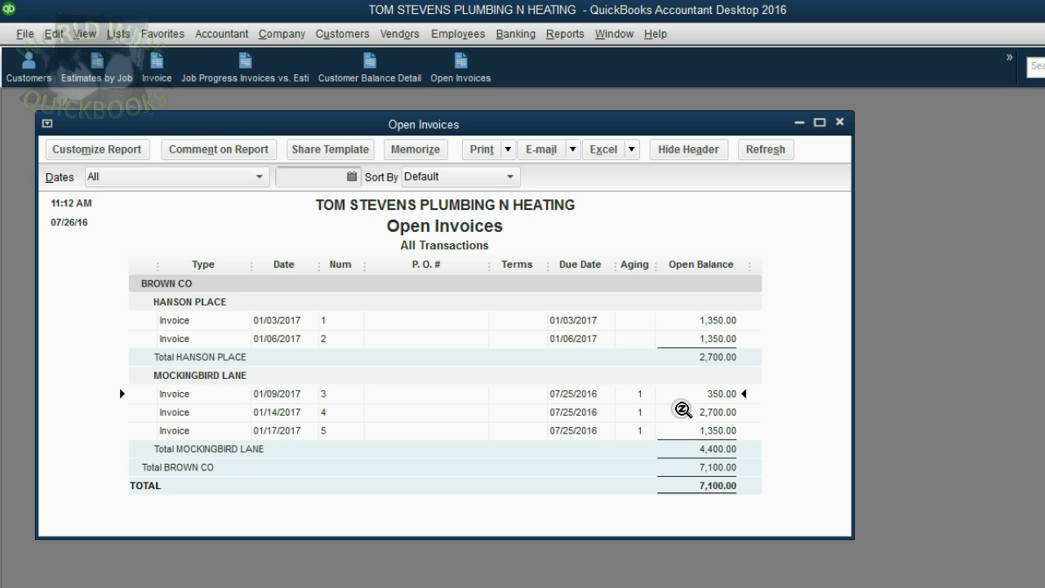
pyautogui.moveTo(591, 394)
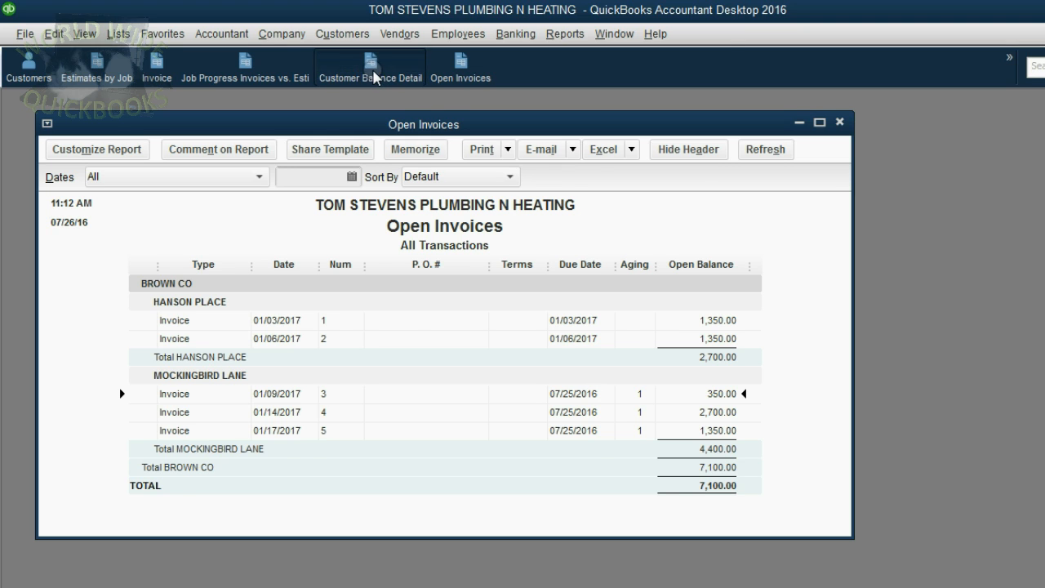
# - Review Customer Balance Detail listing payment 61 of 1,000.00 and Brown Co's 7,100.00 balance
pyautogui.click(369, 67)
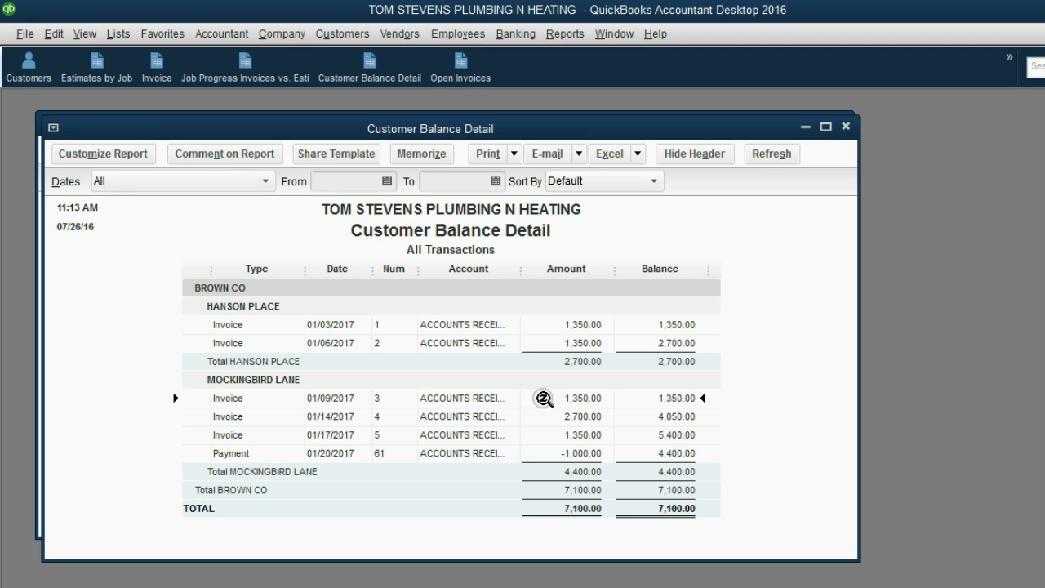
pyautogui.moveTo(585, 399)
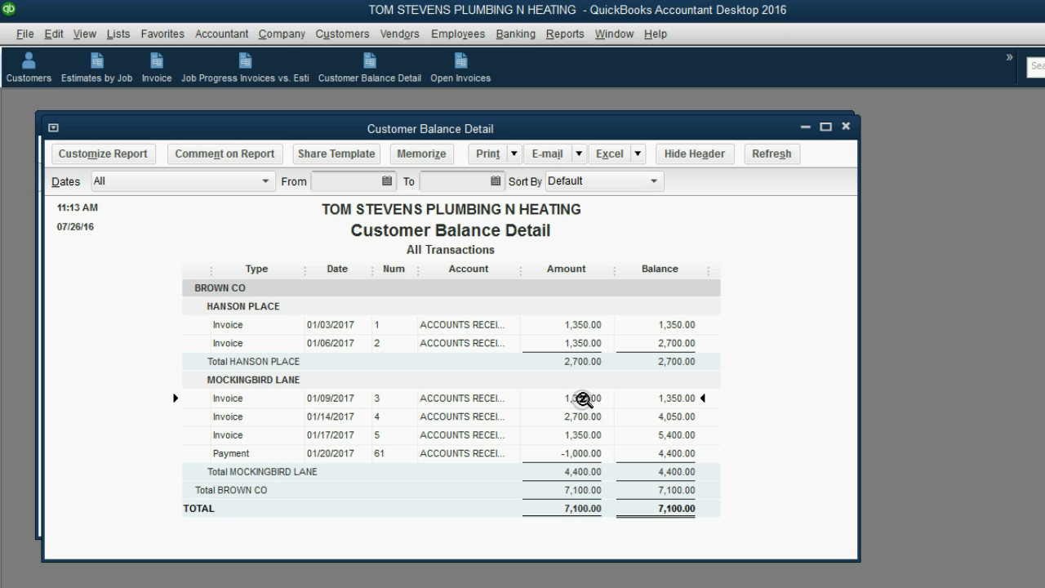
pyautogui.moveTo(689, 432)
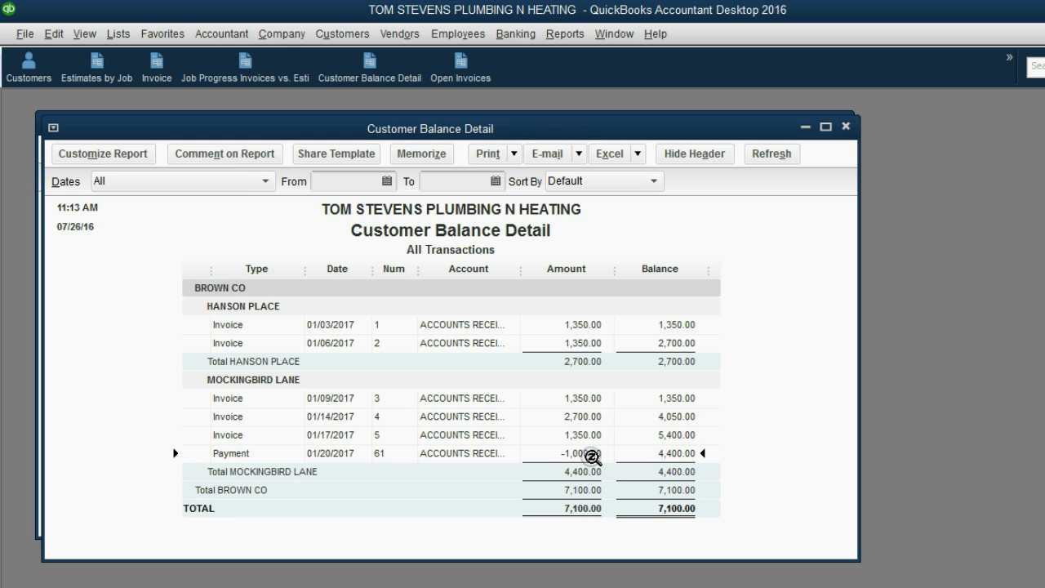
pyautogui.moveTo(343, 456)
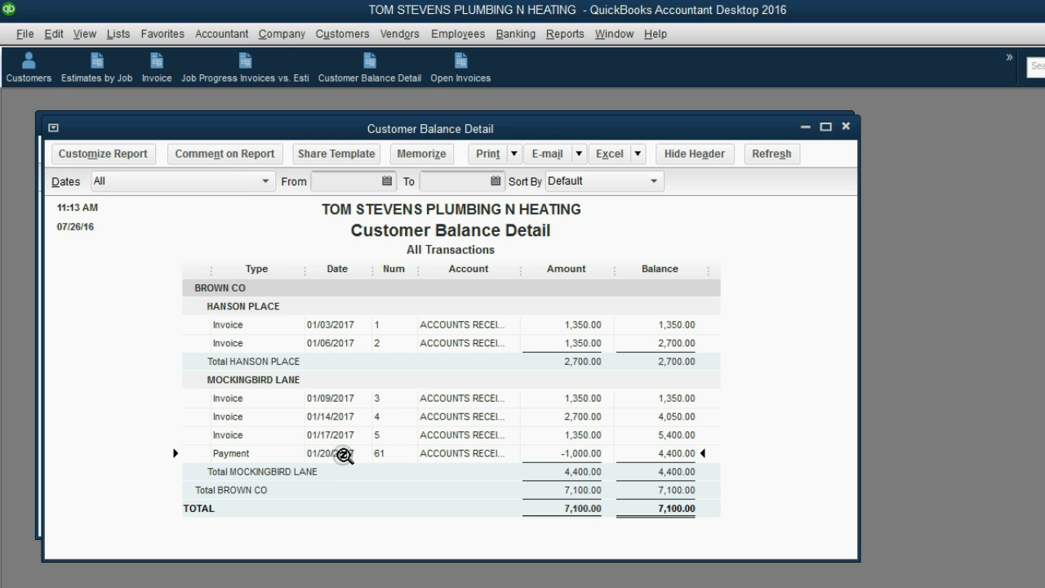
pyautogui.moveTo(575, 454)
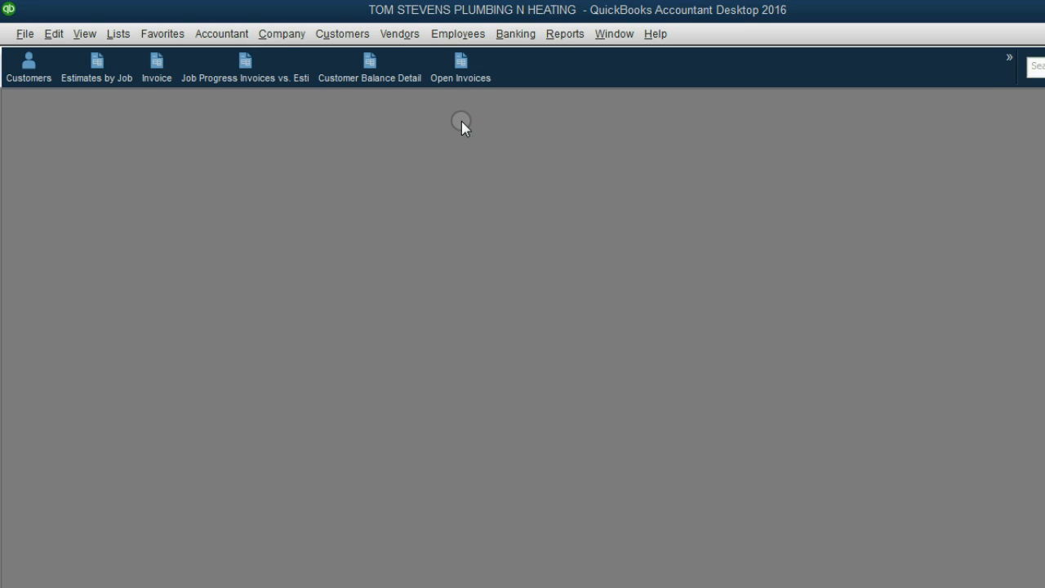
# - Pin Receive Payments to the icon bar as Payment and reopen a blank Customer Payment from it
pyautogui.click(343, 33)
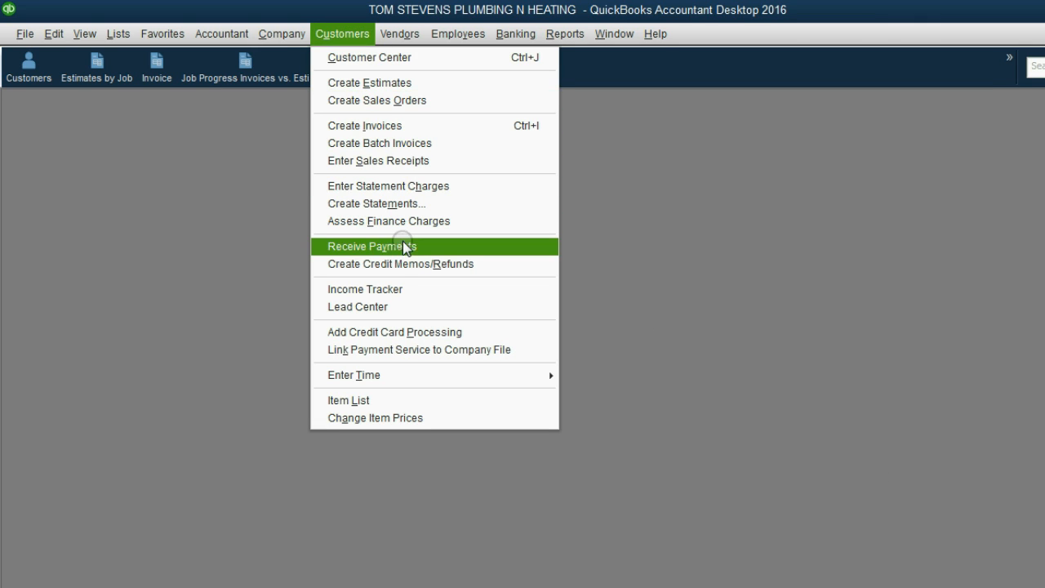
pyautogui.click(373, 245)
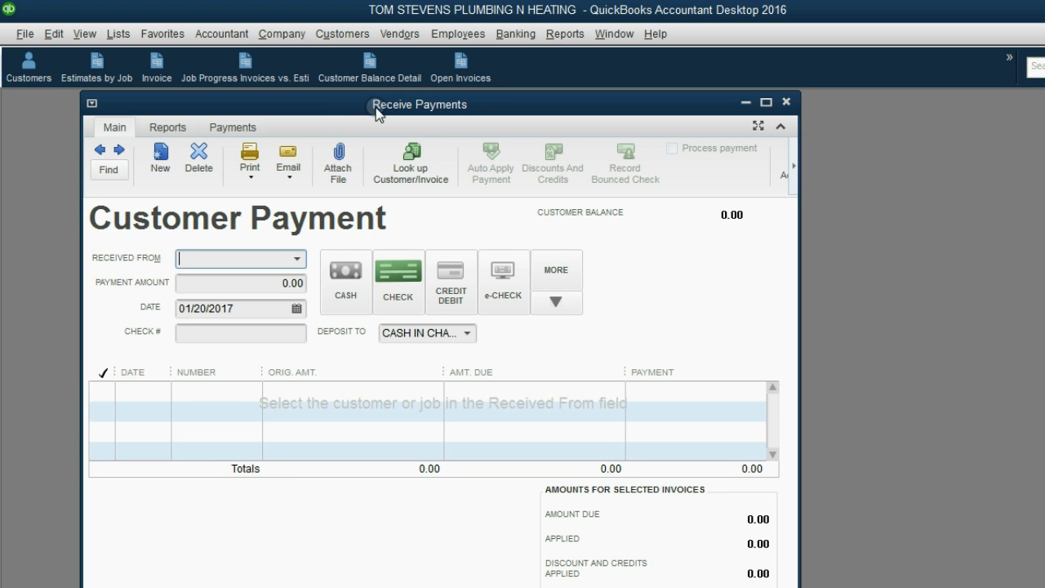
pyautogui.moveTo(447, 105)
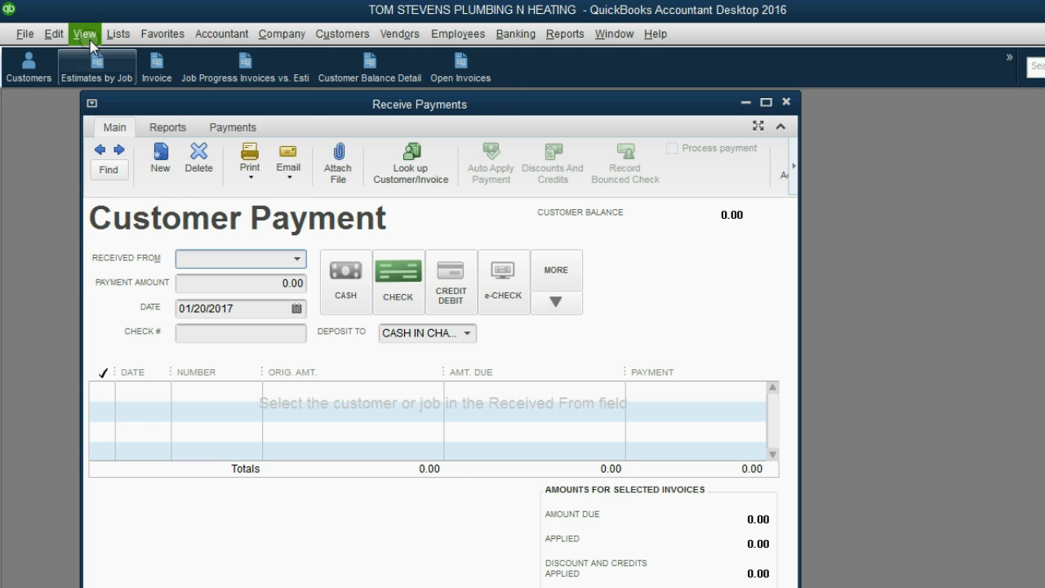
pyautogui.click(85, 33)
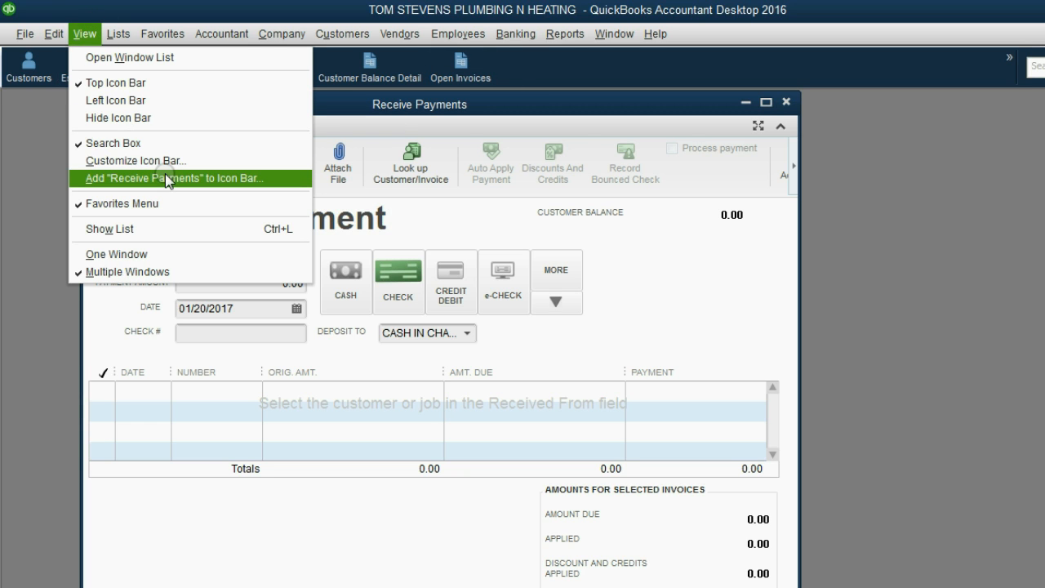
pyautogui.click(169, 177)
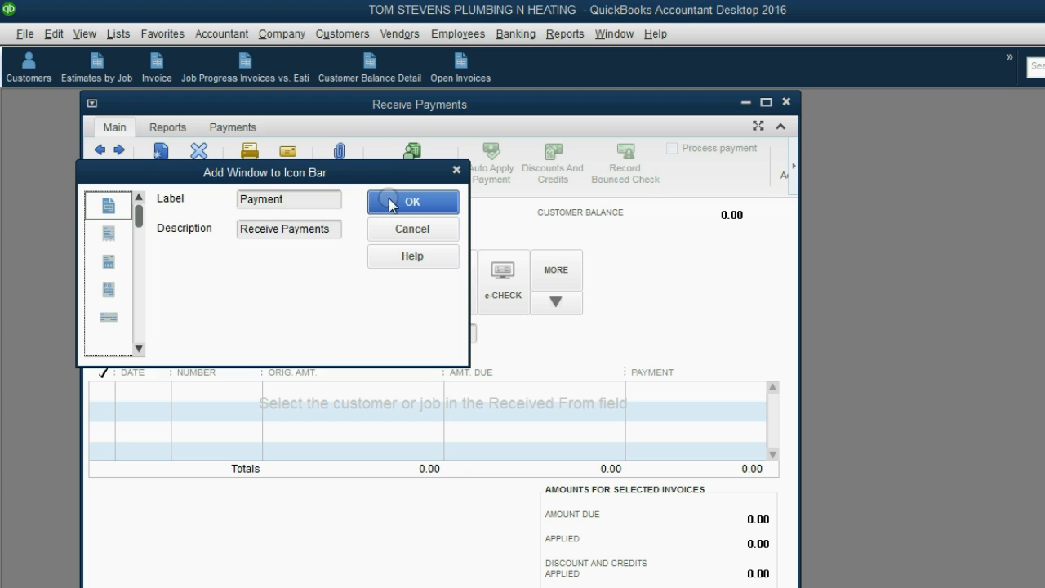
pyautogui.click(411, 202)
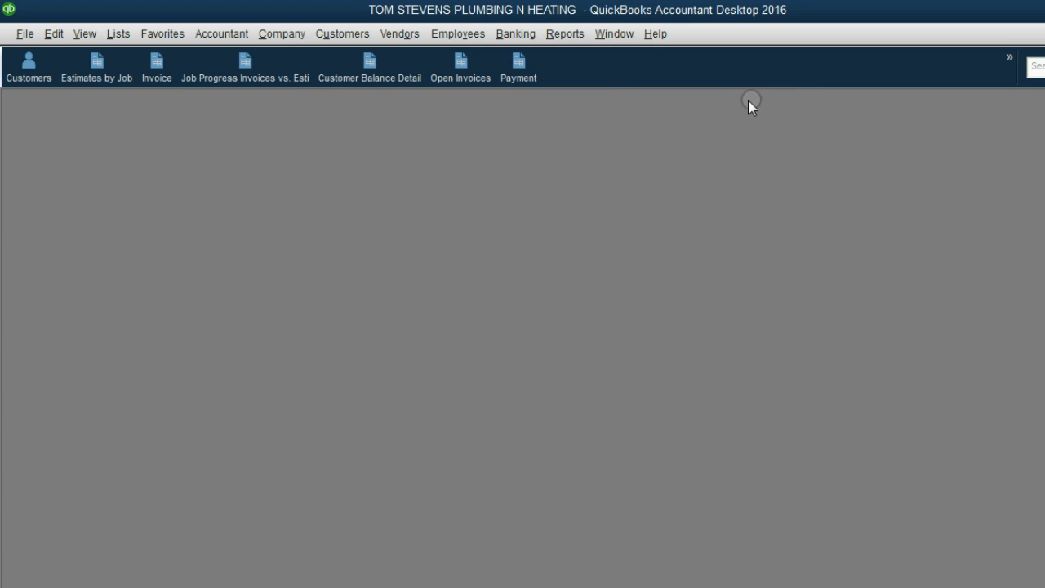
pyautogui.click(517, 65)
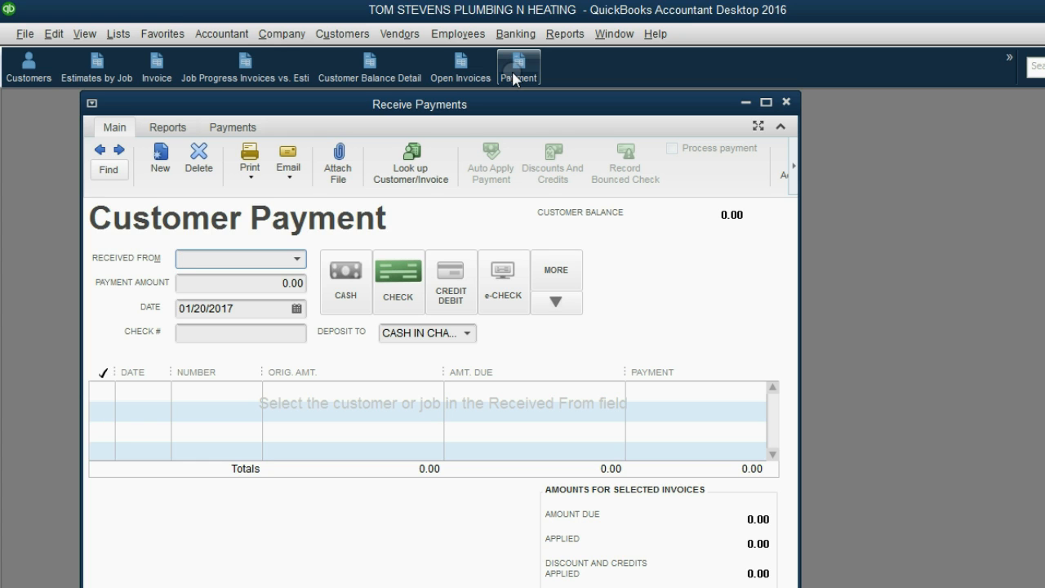
# - Date the payment 01/23/2017, enter check 66, and choose BROWN CO:MOCKINGBIRD LANE with 4,400.00 due
pyautogui.click(300, 306)
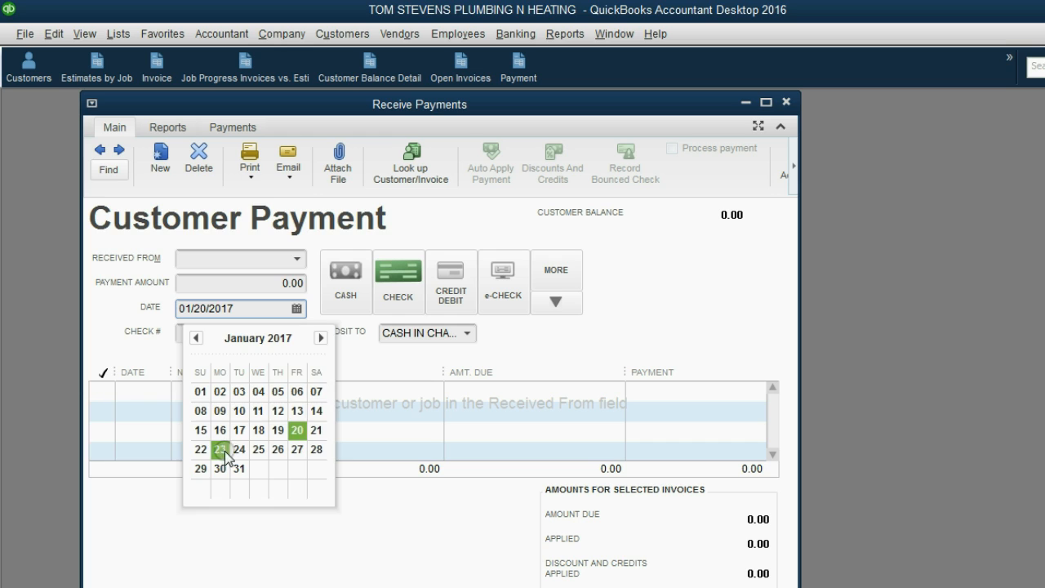
pyautogui.click(219, 449)
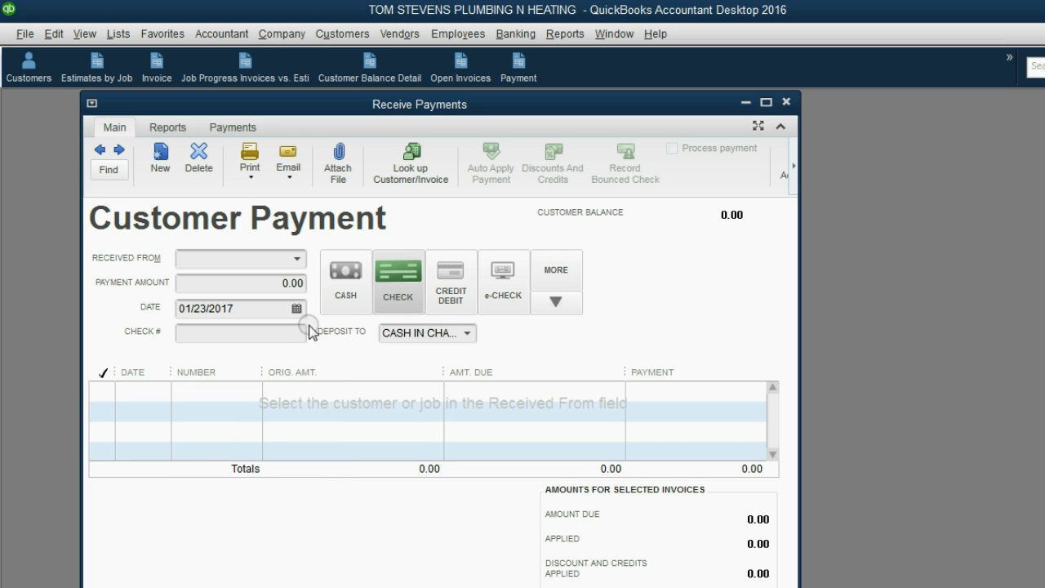
pyautogui.write('66')
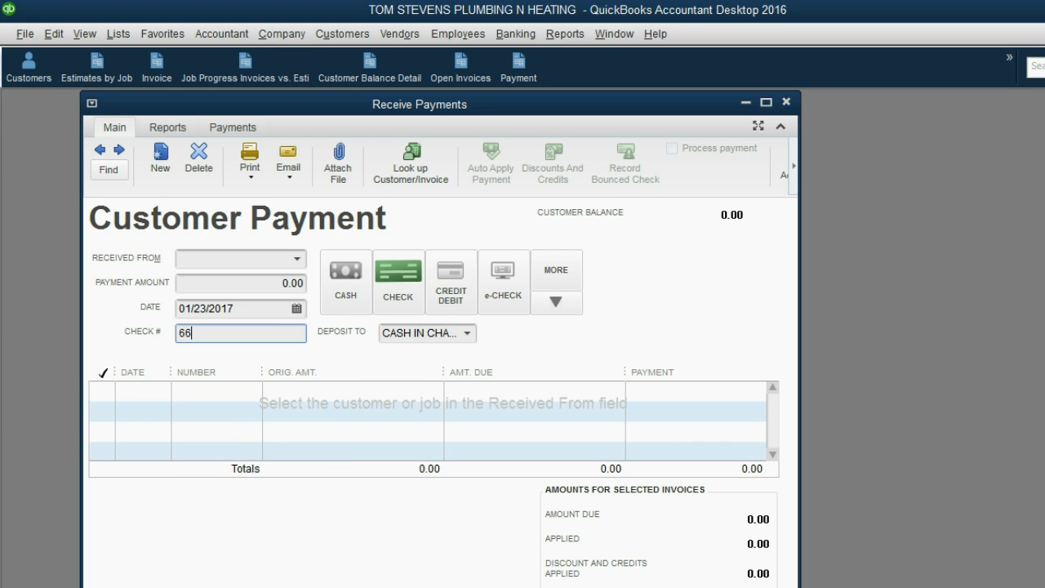
pyautogui.click(297, 257)
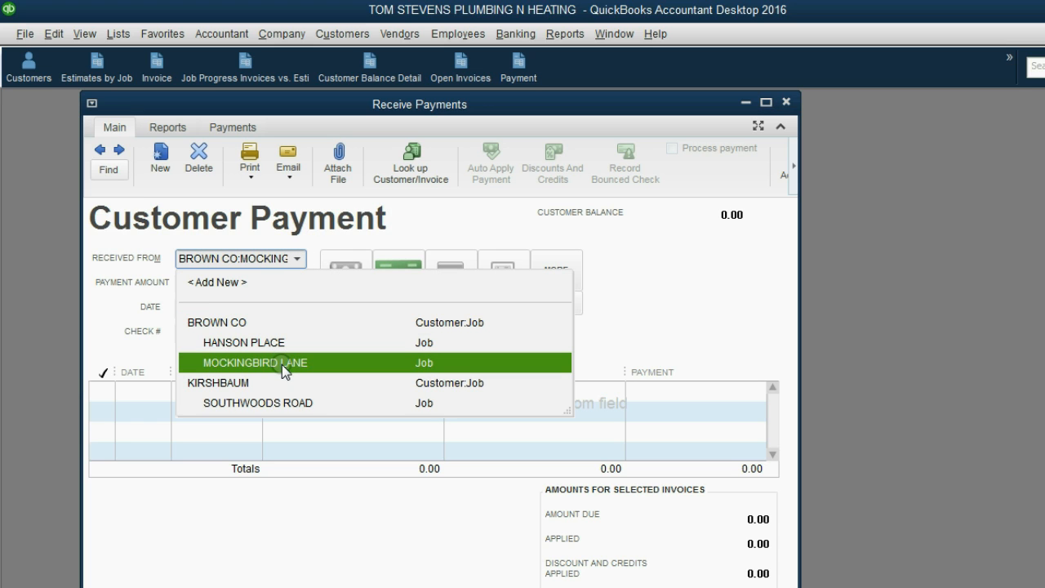
pyautogui.click(255, 362)
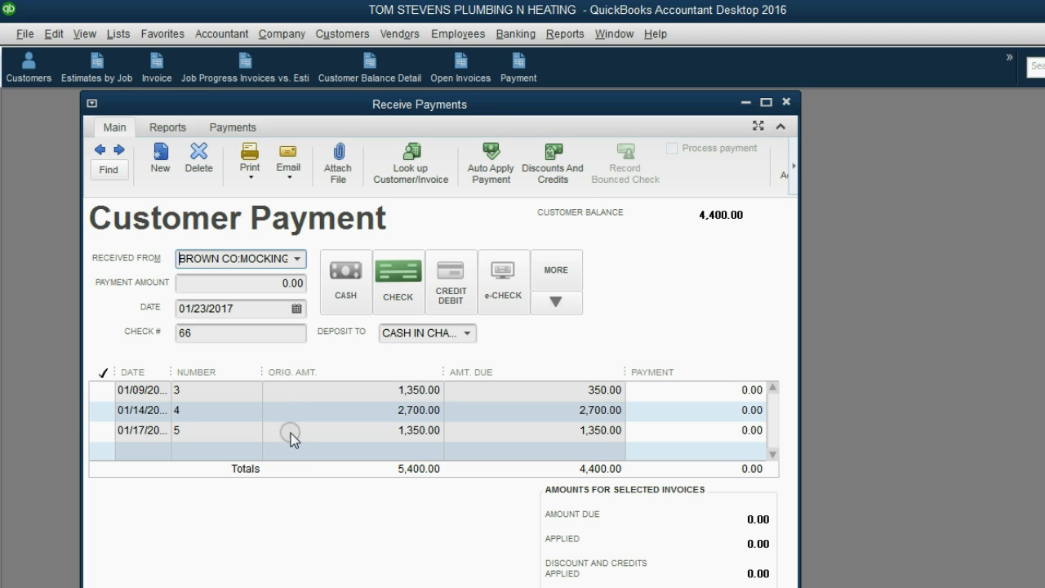
pyautogui.moveTo(284, 415)
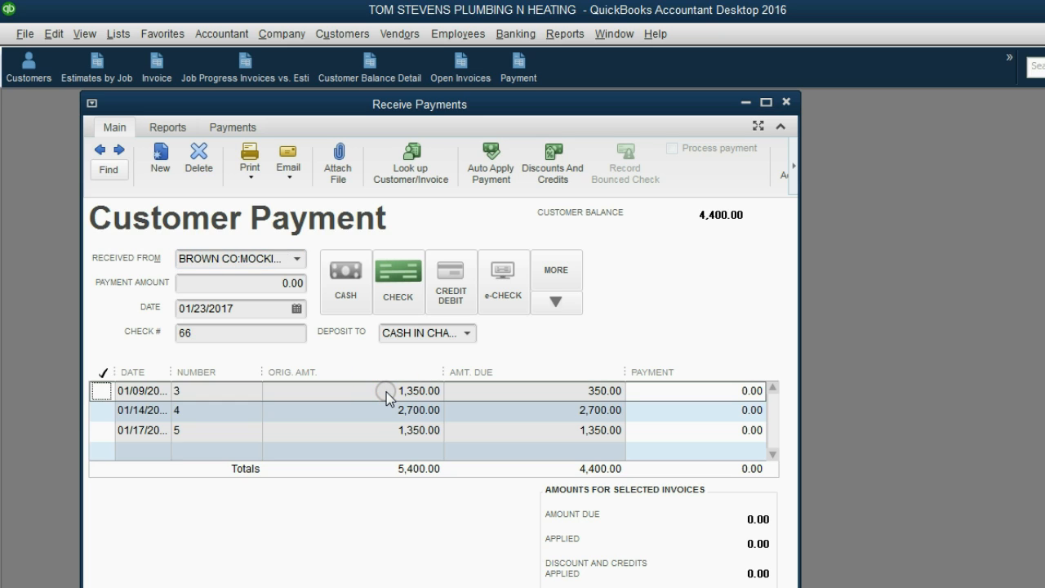
pyautogui.moveTo(532, 395)
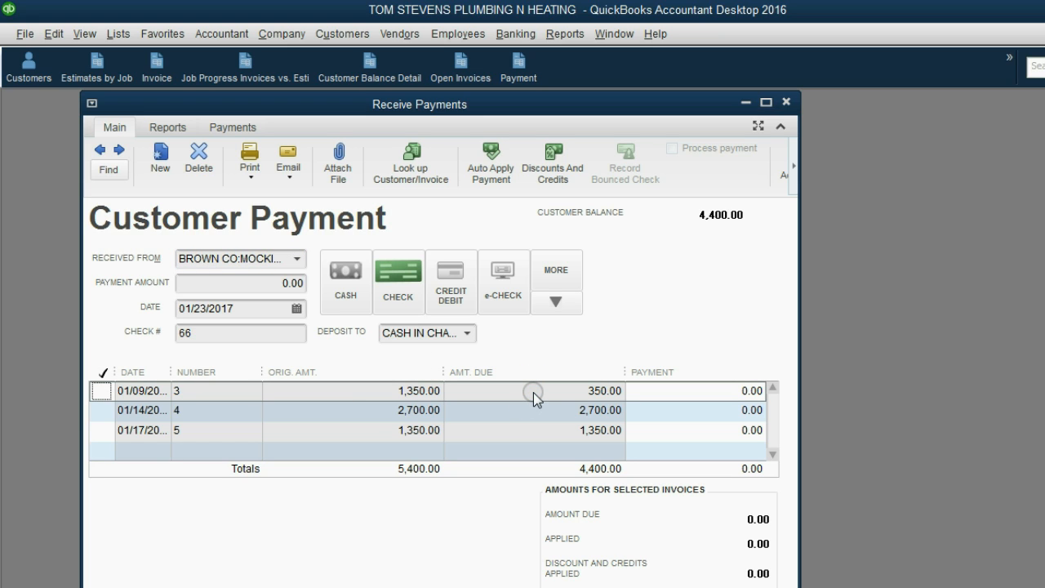
# - Enter a 1,000.00 payment amount, auto-applied as 350.00 to invoice 3 and 650.00 to invoice 4
pyautogui.click(240, 282)
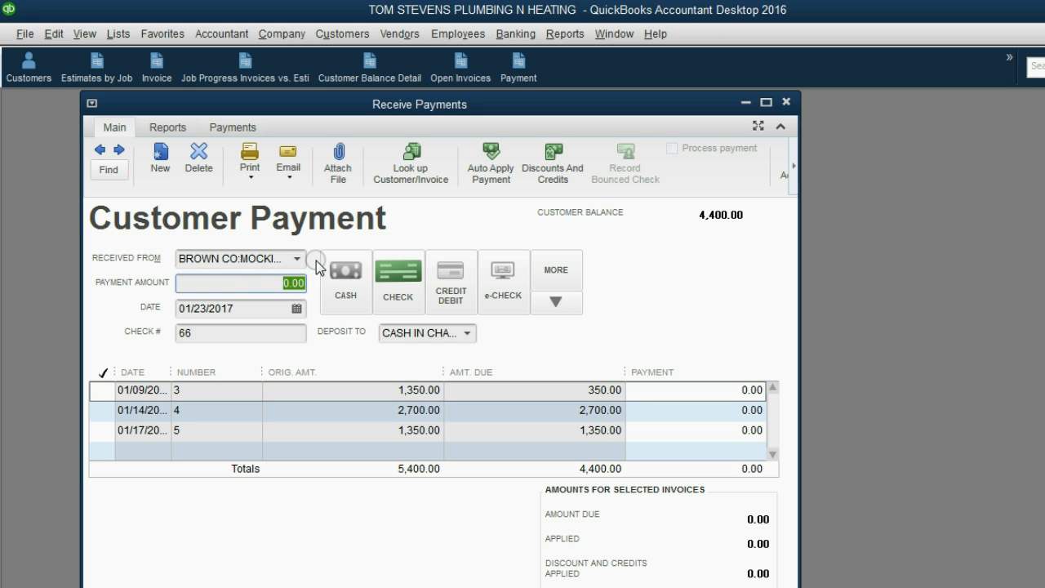
pyautogui.write('1000')
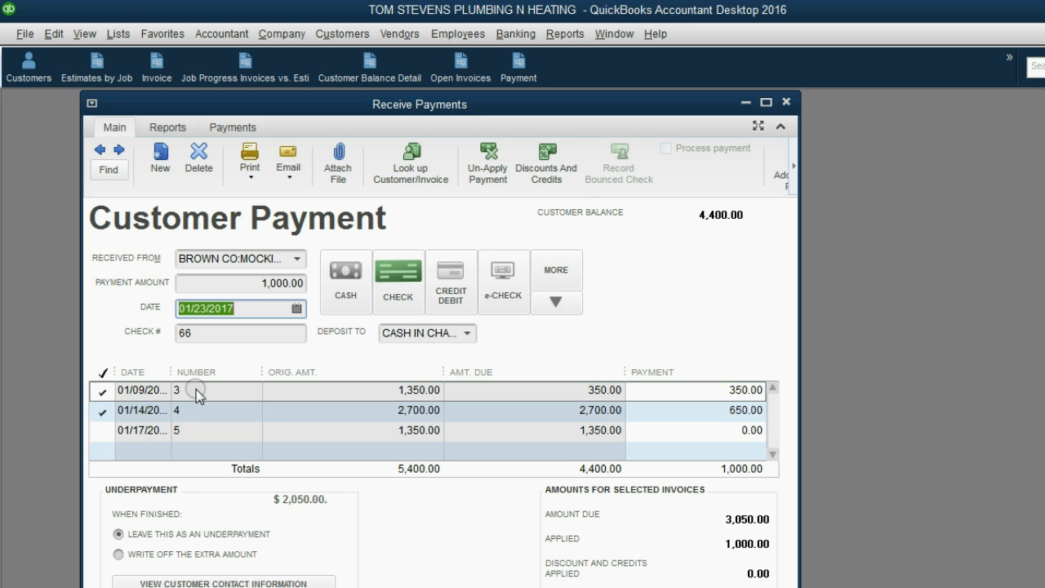
pyautogui.moveTo(578, 416)
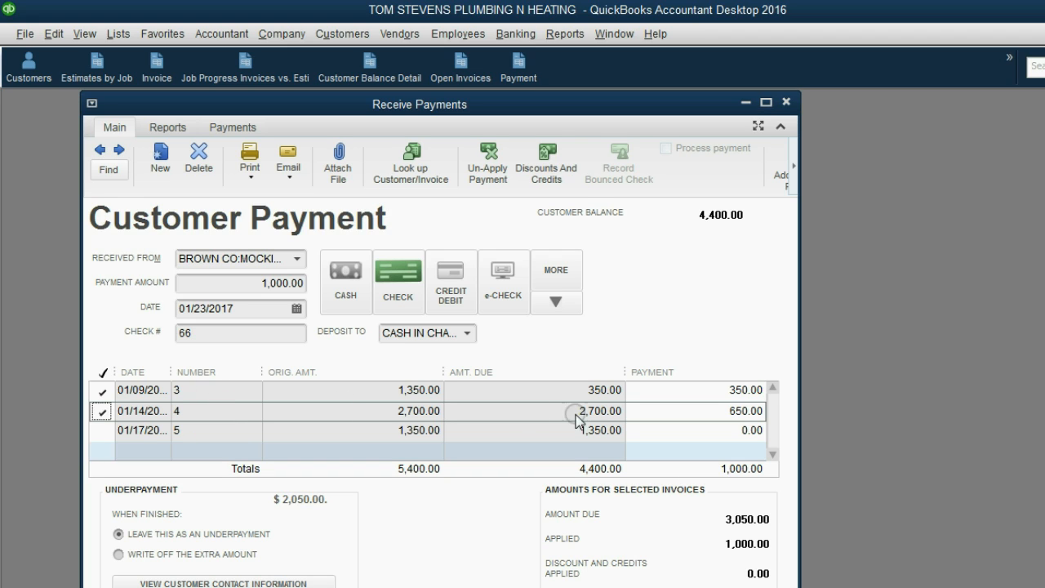
pyautogui.moveTo(537, 493)
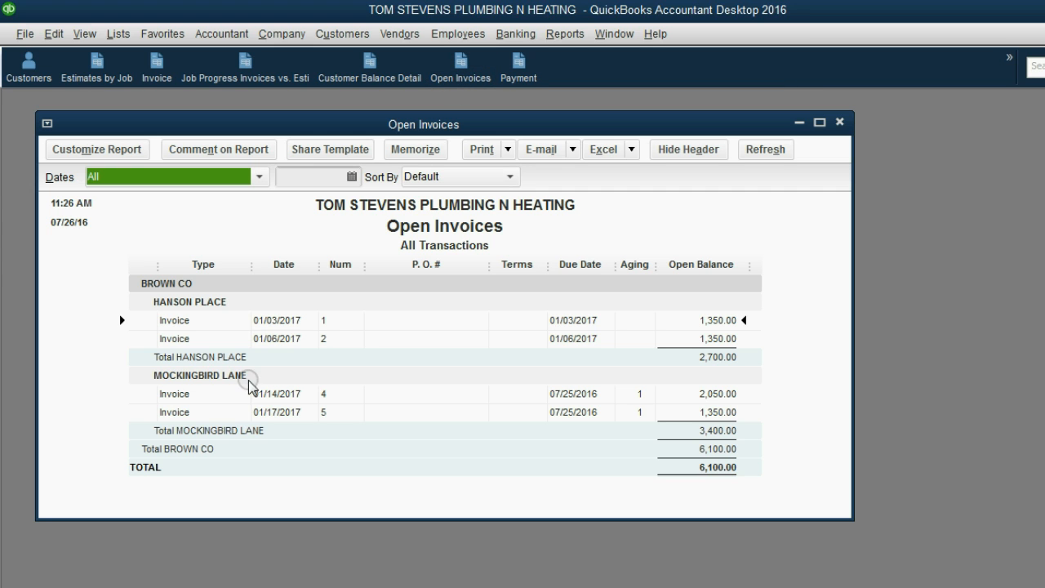
pyautogui.moveTo(255, 397)
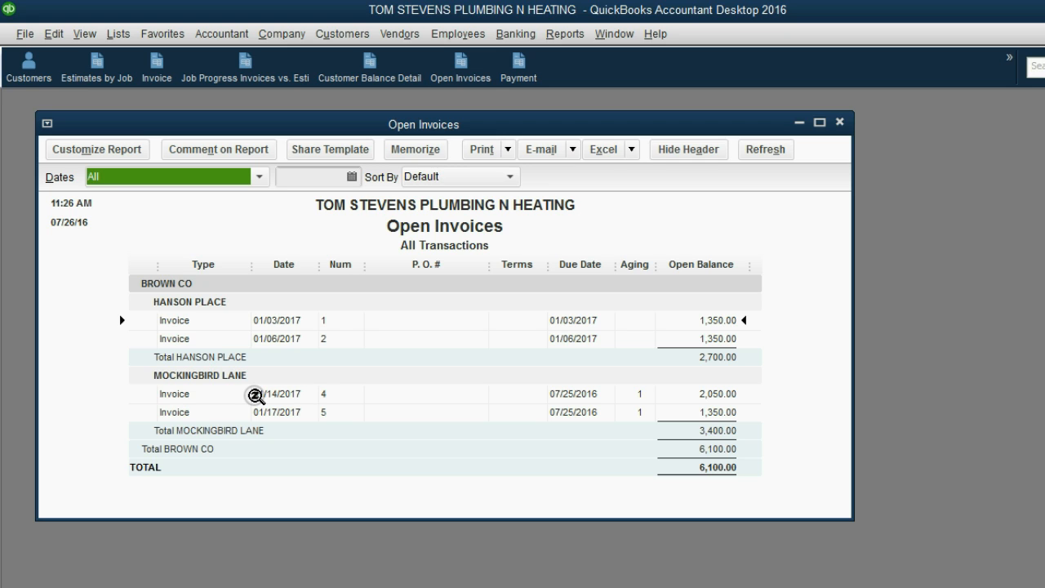
pyautogui.moveTo(327, 398)
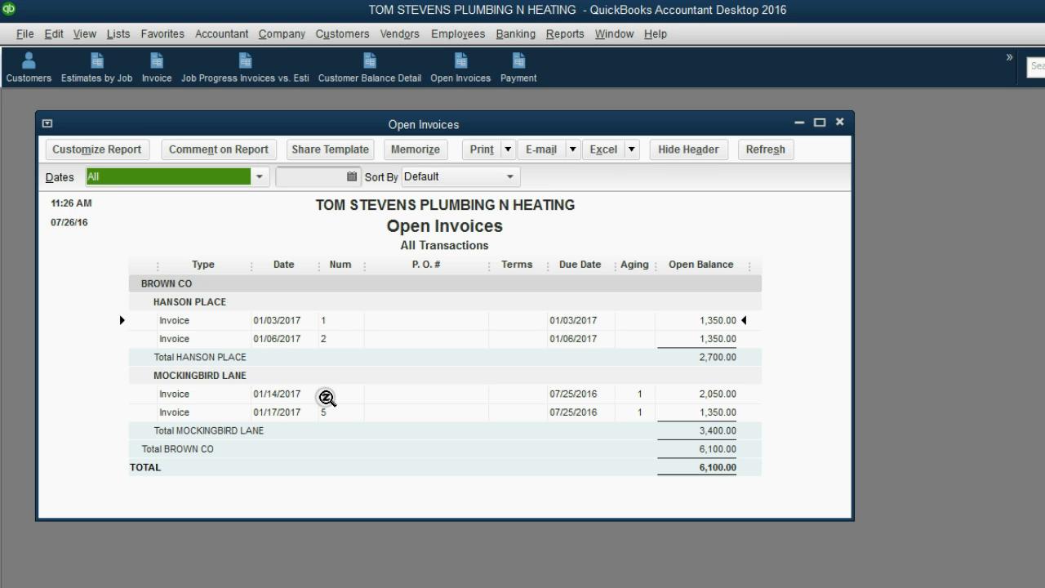